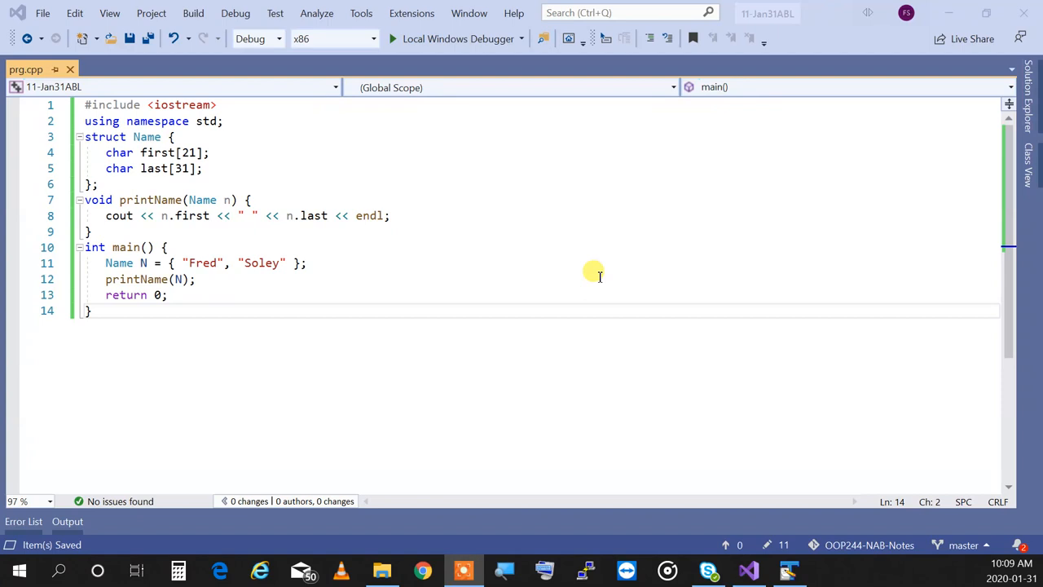
Place the caret at printName's parameter n to rename it to A
left_click(229, 200)
type("A")
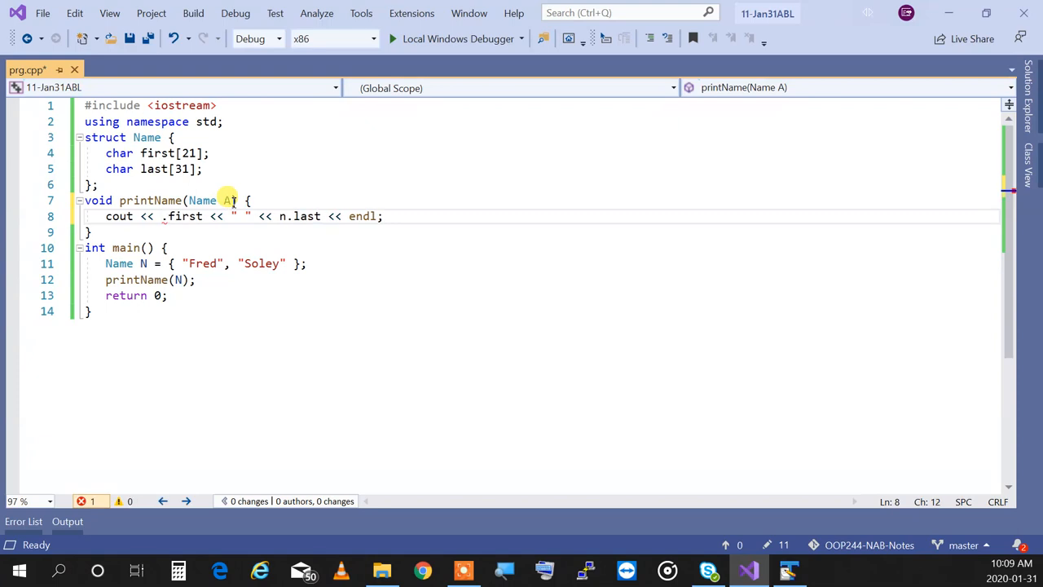
type("n")
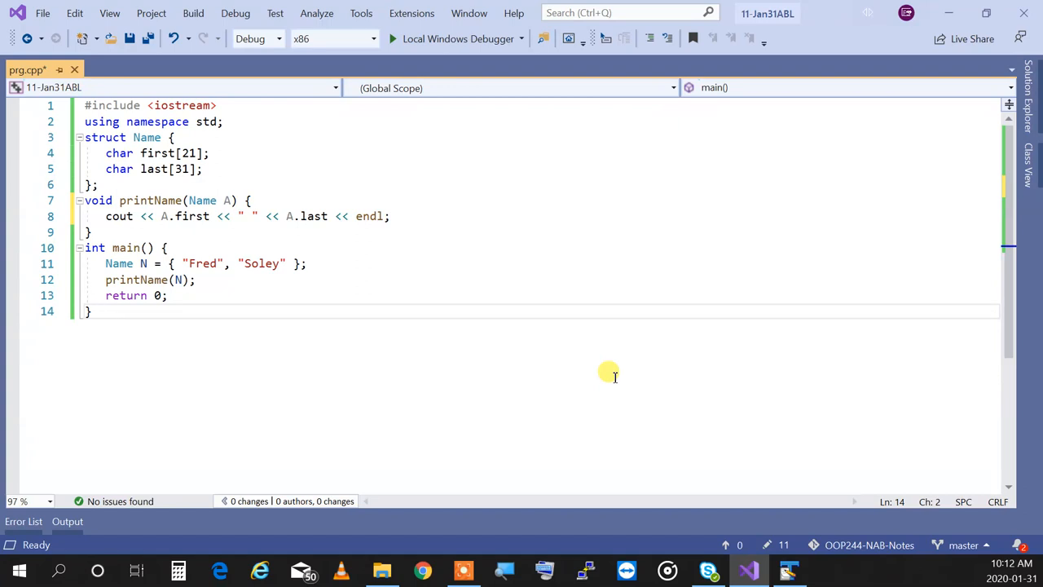
mouse_move(201, 201)
type("&")
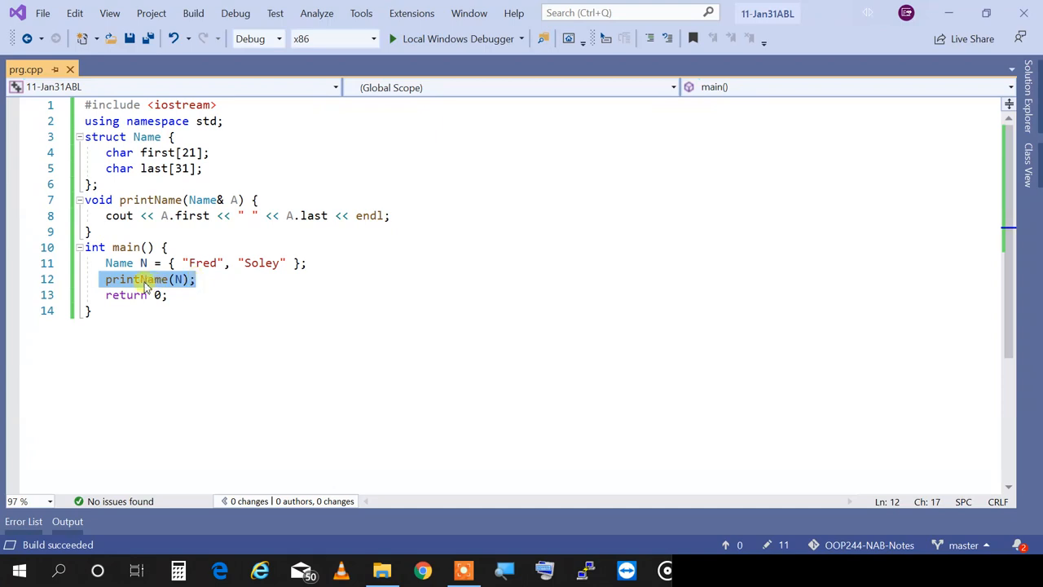
left_click(176, 279)
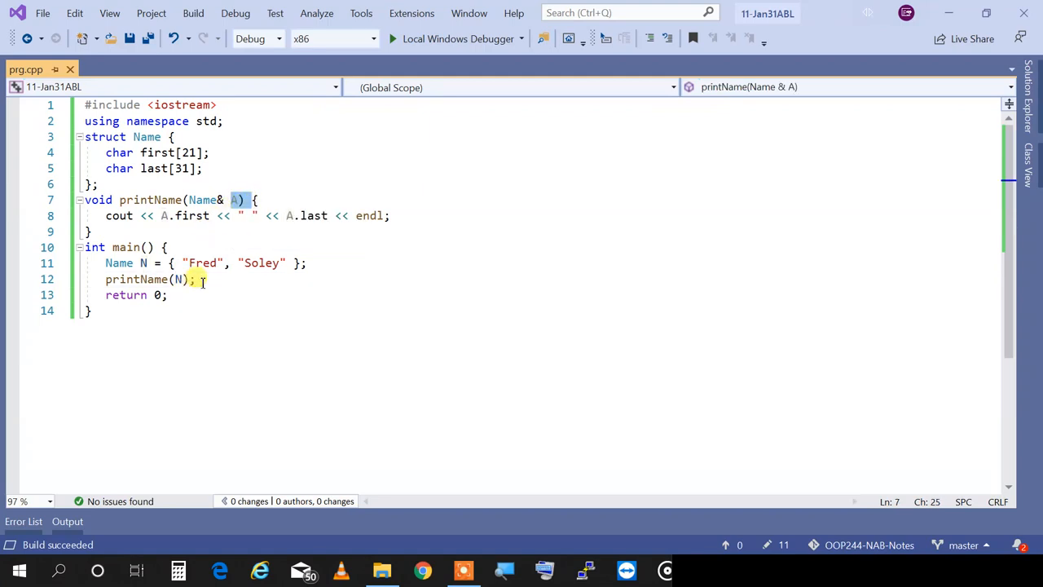
mouse_move(200, 279)
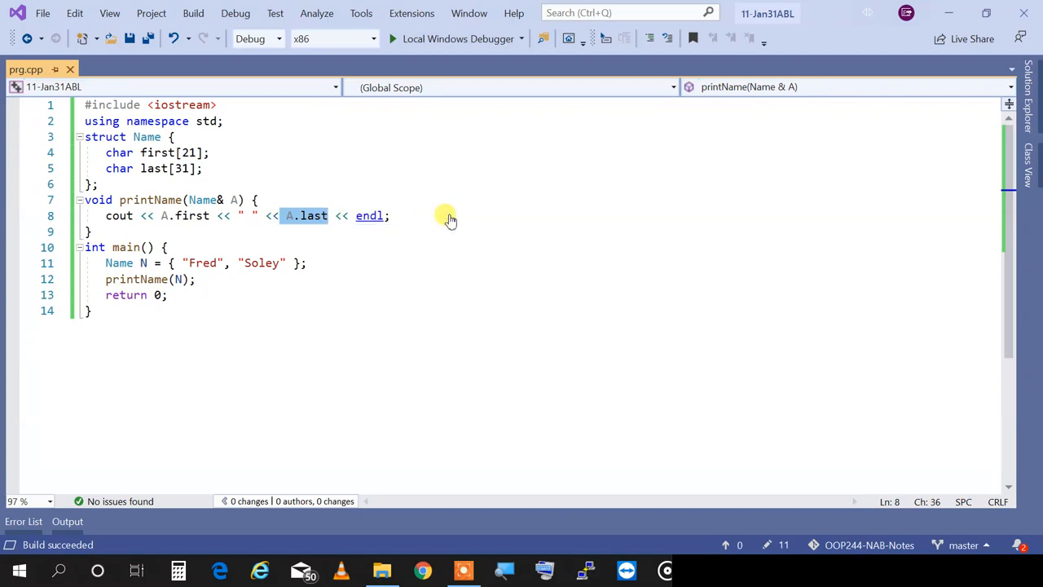
Add the statement A.last[0] = 0; on the new line in printName
type("A.last")
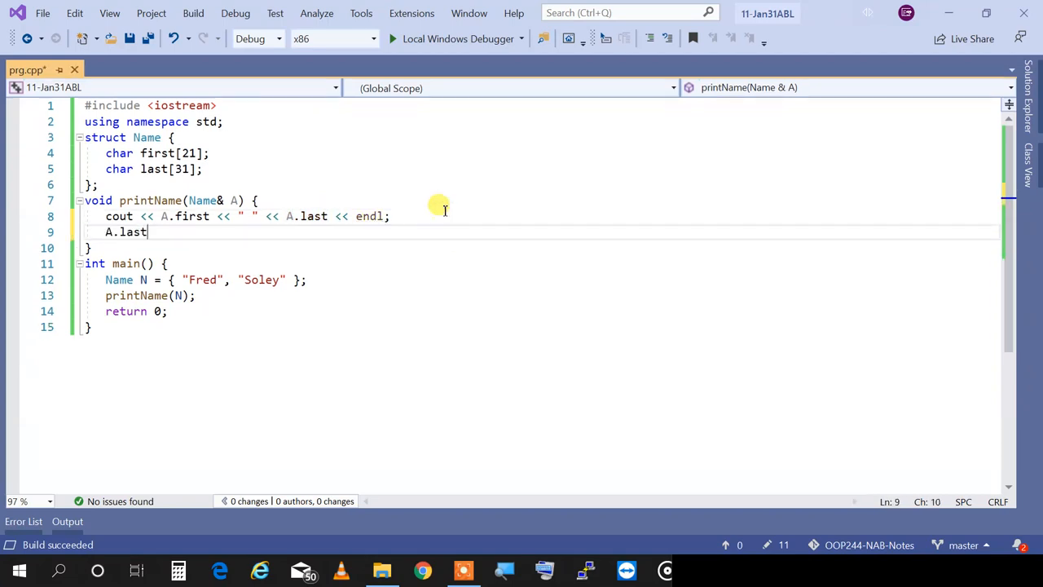
type("[0]")
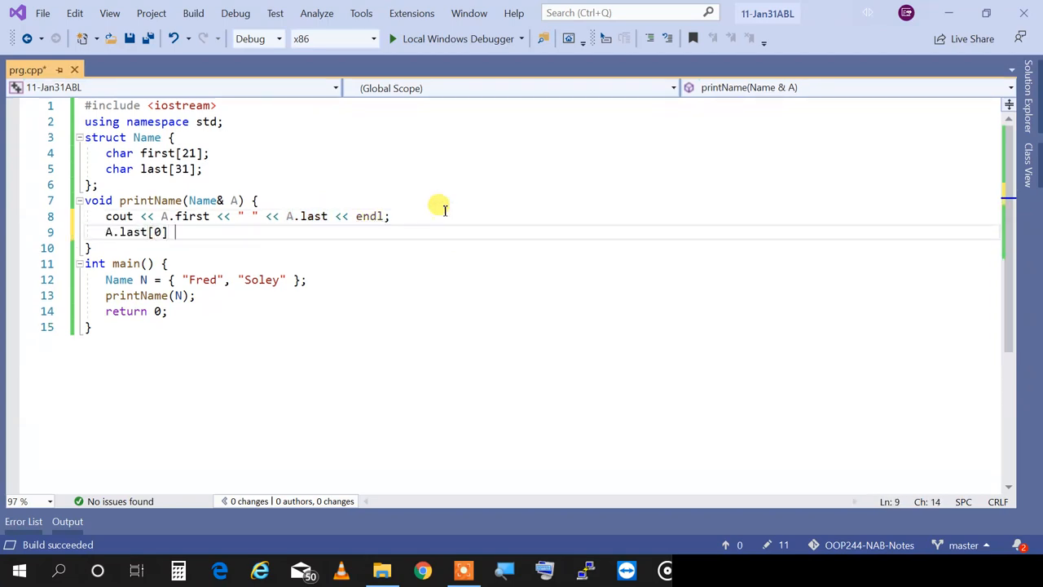
type("= 0;")
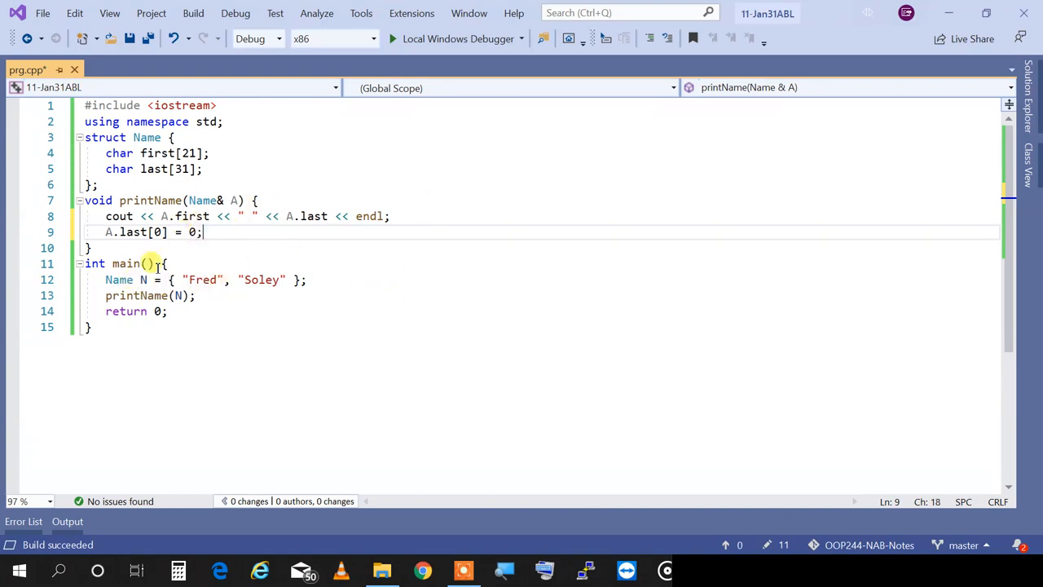
mouse_move(402, 307)
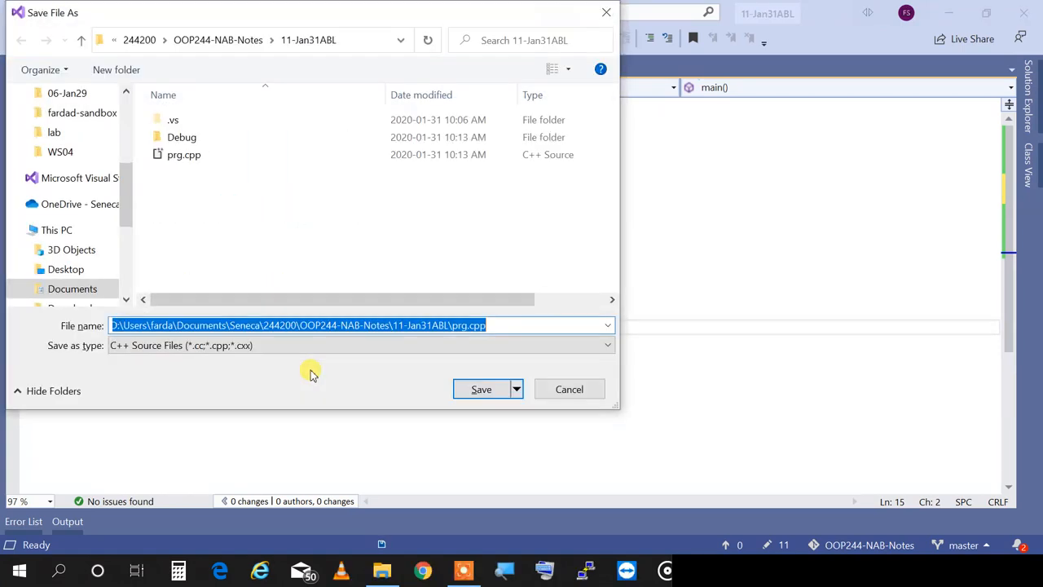
Start typing the file name '01.01-PassByRe', then cancel the Save File As dialog
type("01")
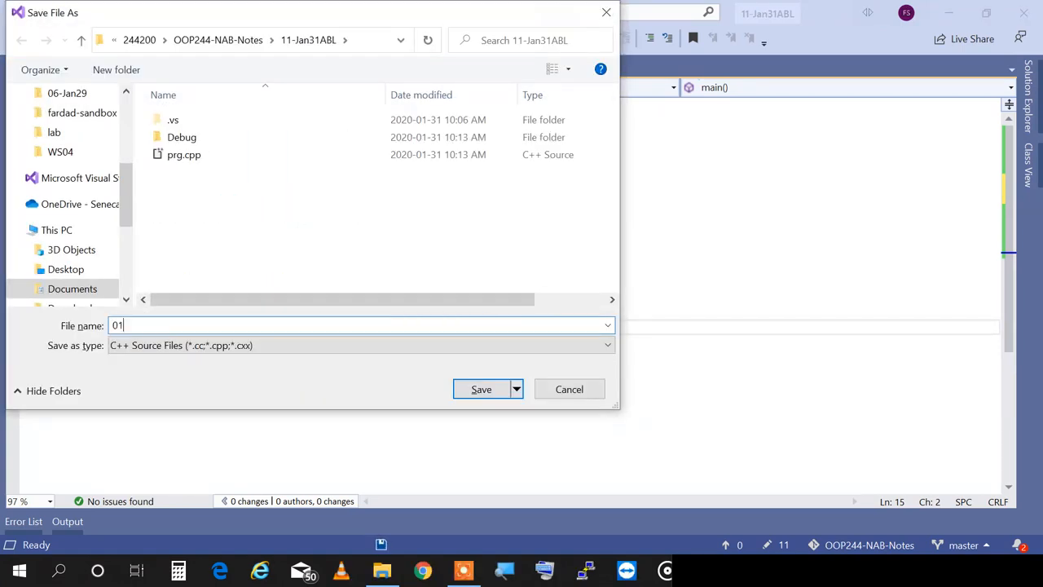
type(".")
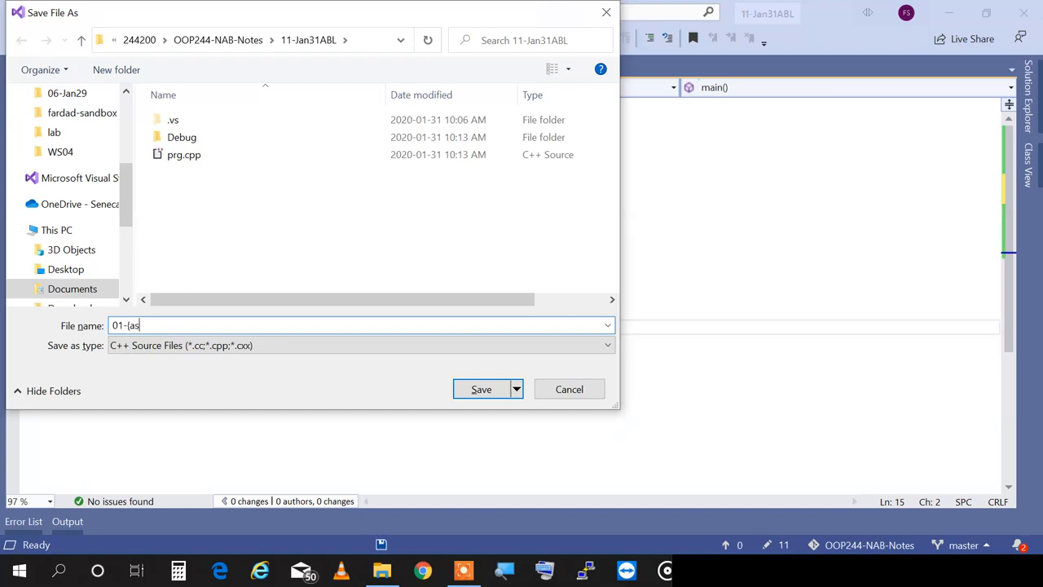
type("01-P")
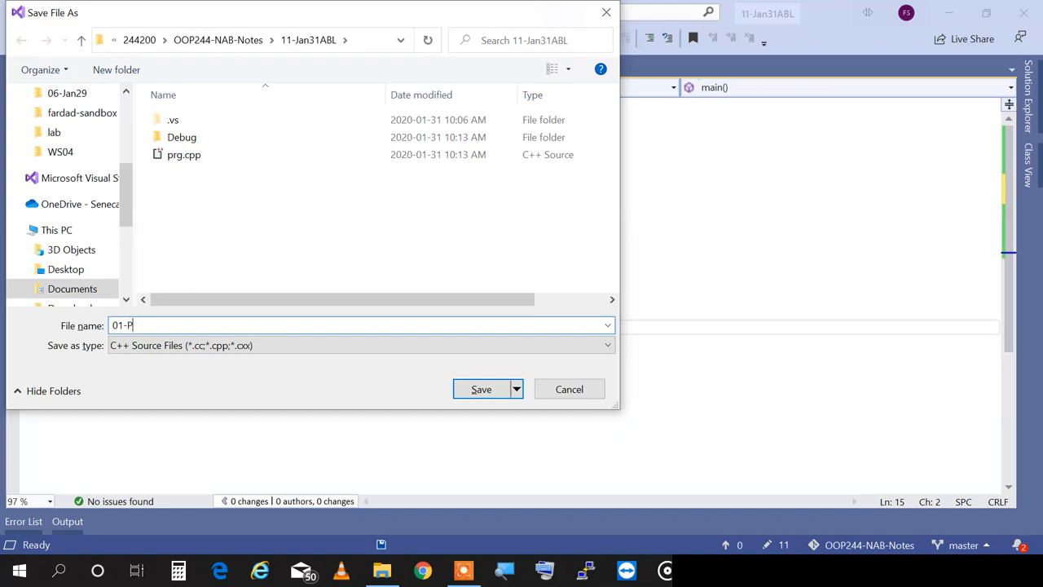
type("assByRe")
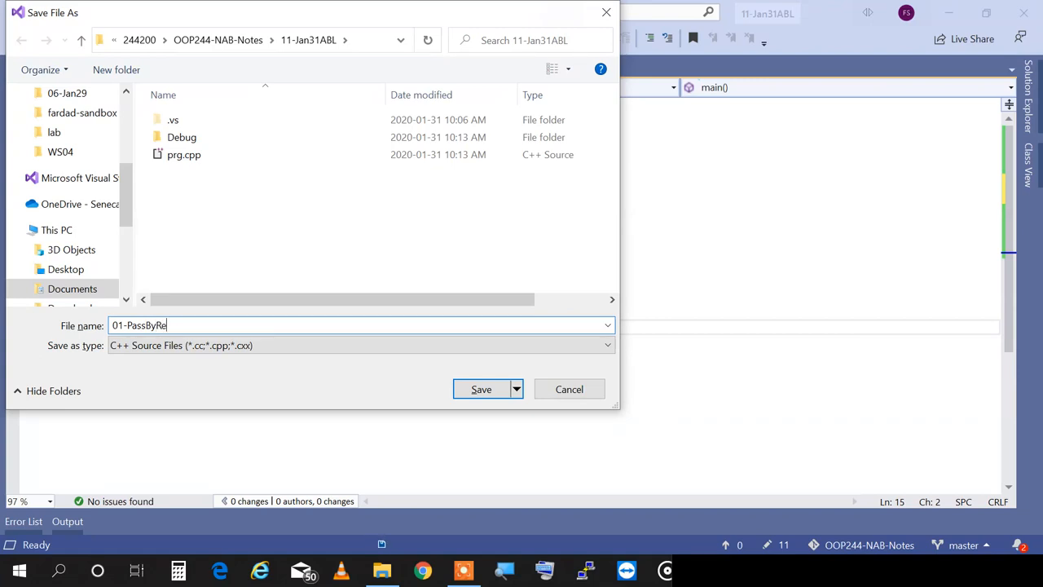
left_click(481, 388)
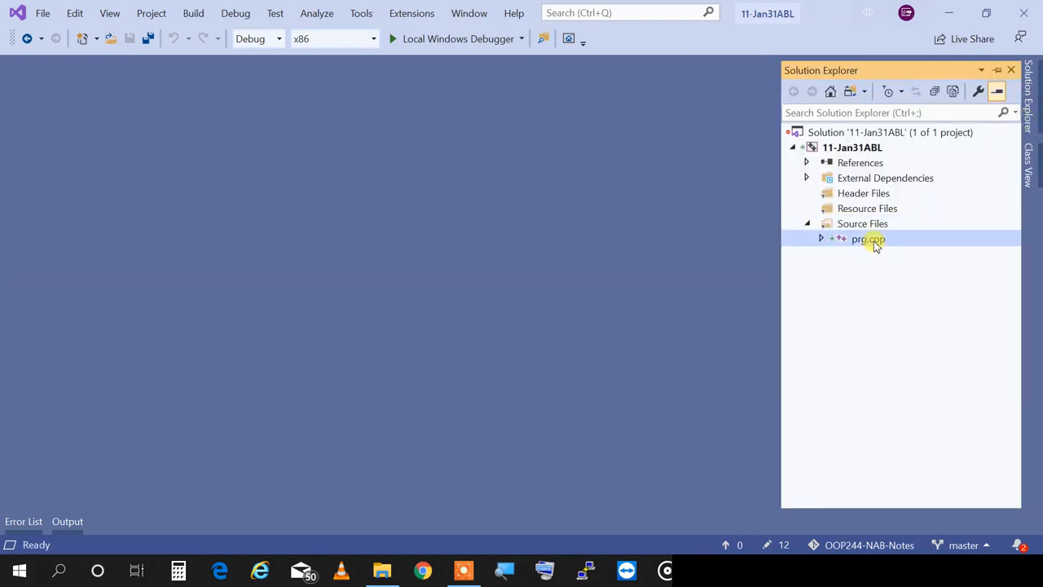
Open prg.cpp from Source Files in Solution Explorer
double_click(868, 239)
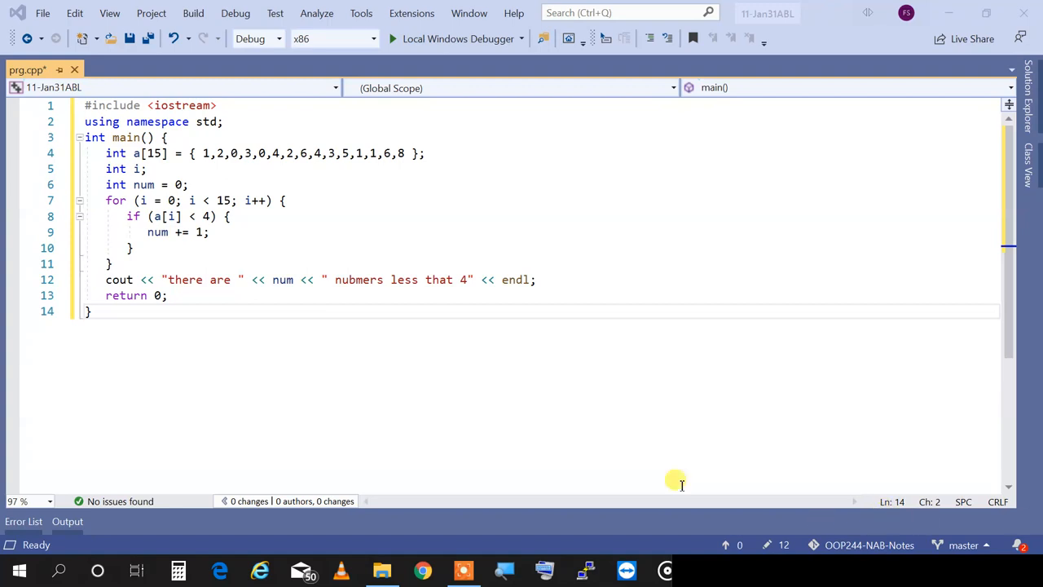
mouse_move(594, 397)
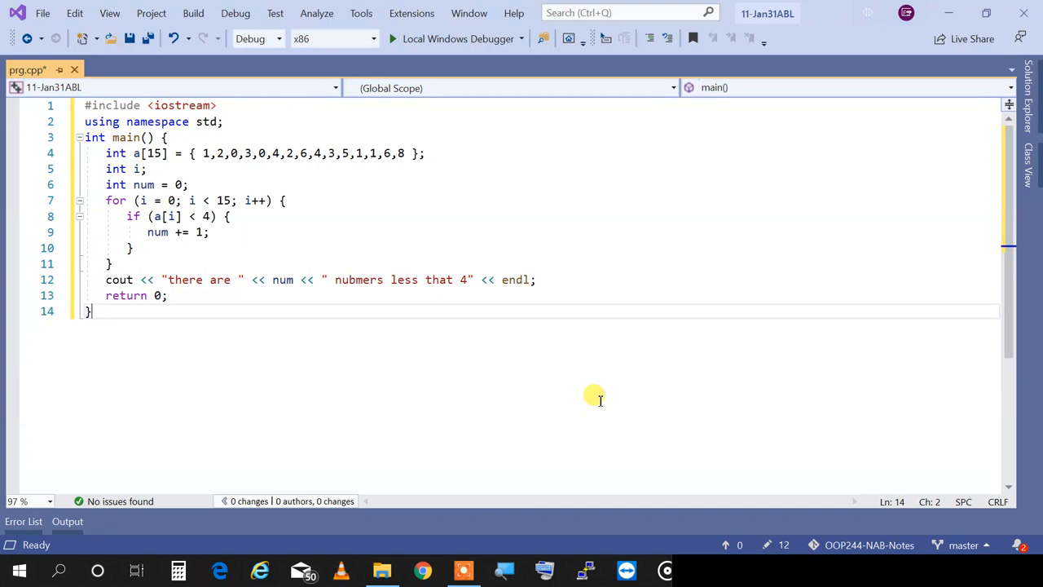
mouse_move(352, 292)
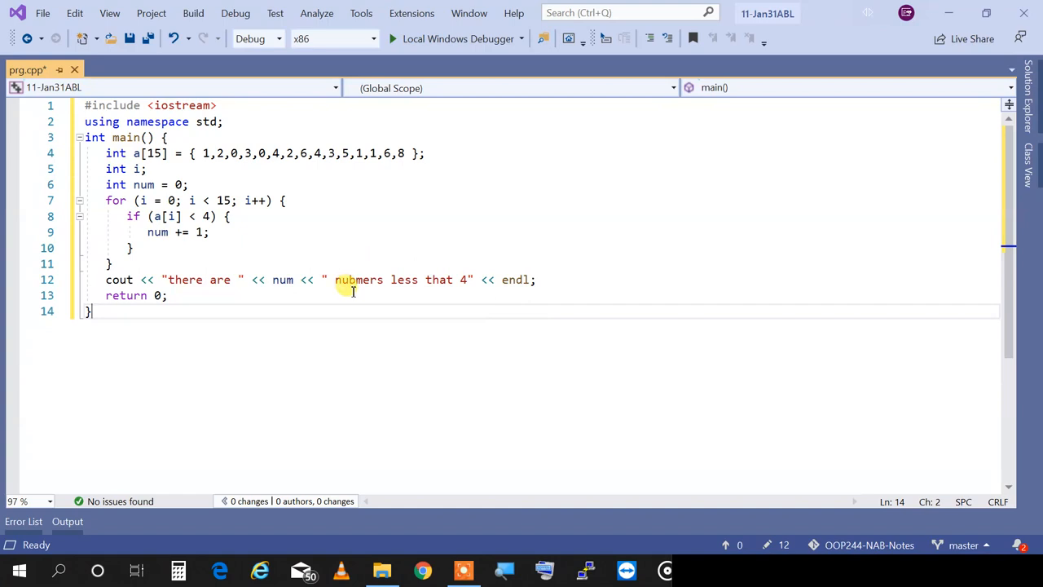
Correct the misspelling 'nubmers' to 'numbers' in line 12's output message
left_click(356, 280)
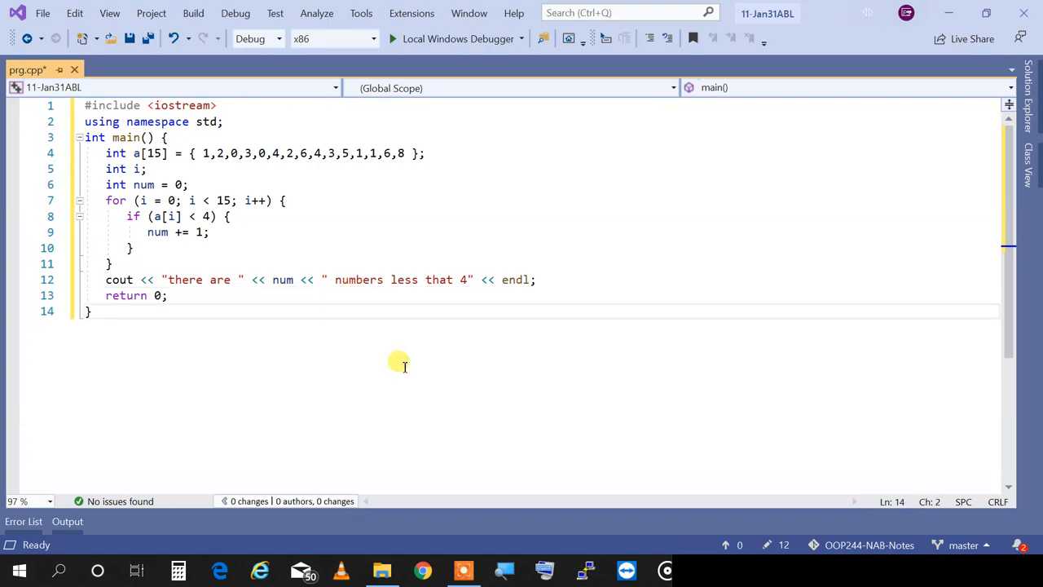
left_click(92, 311)
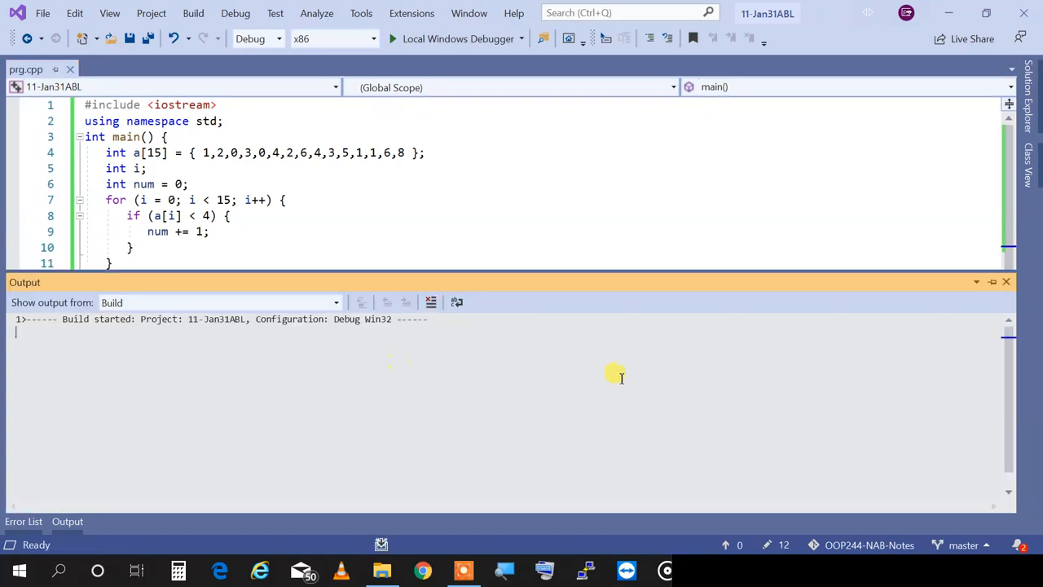
Return to the code editor after the successful build
left_click(392, 38)
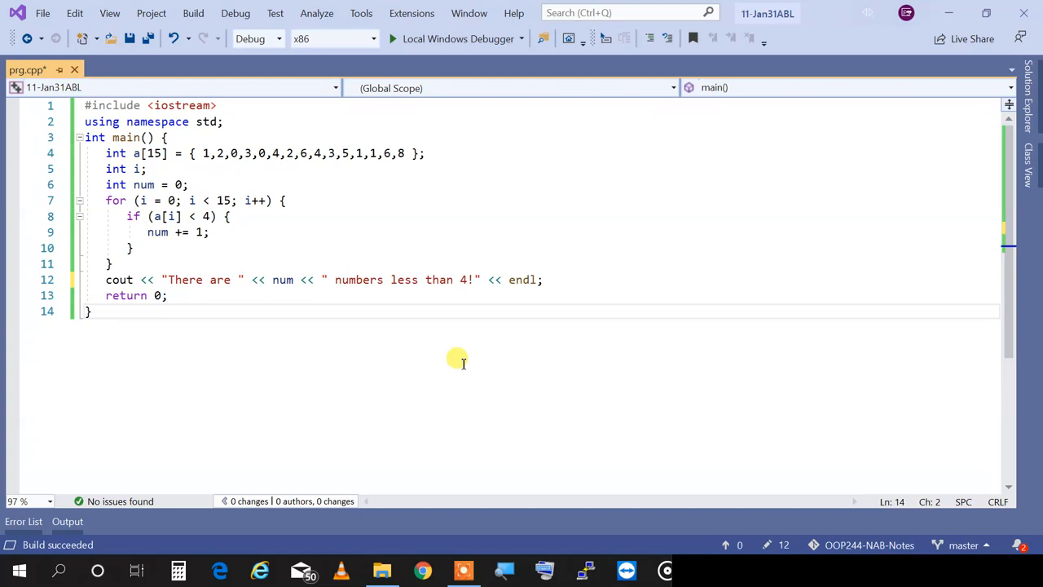
mouse_move(527, 315)
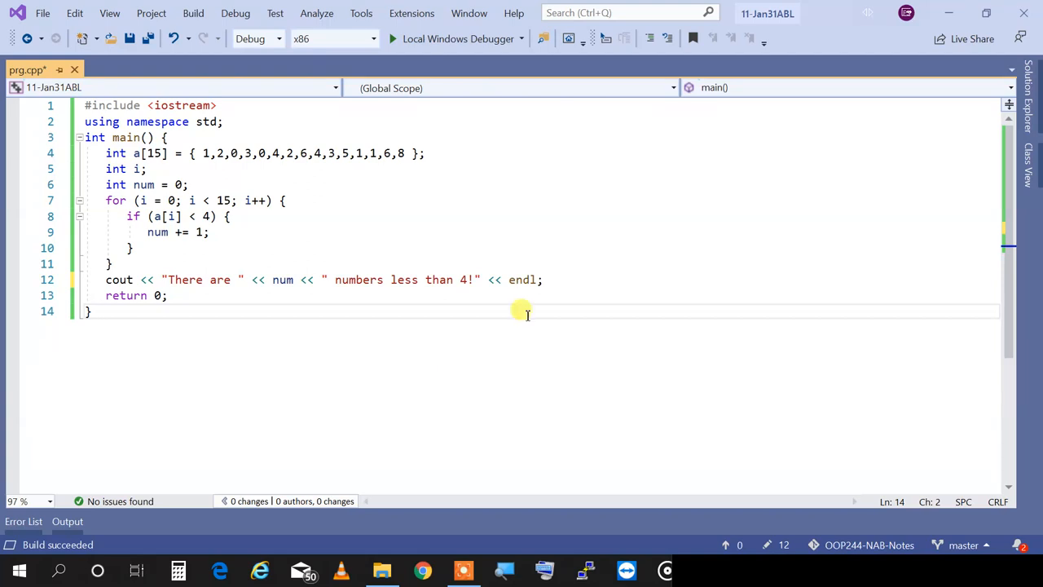
mouse_move(154, 232)
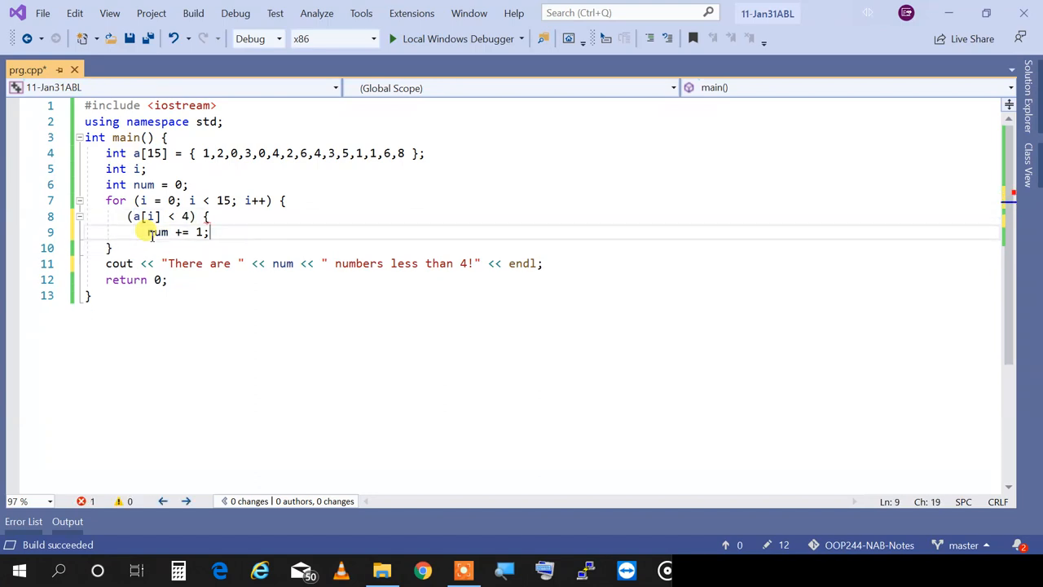
Rewrite line 8 as (a[i] < 4) && (num += 1); joining the two expressions with &&
type(")")
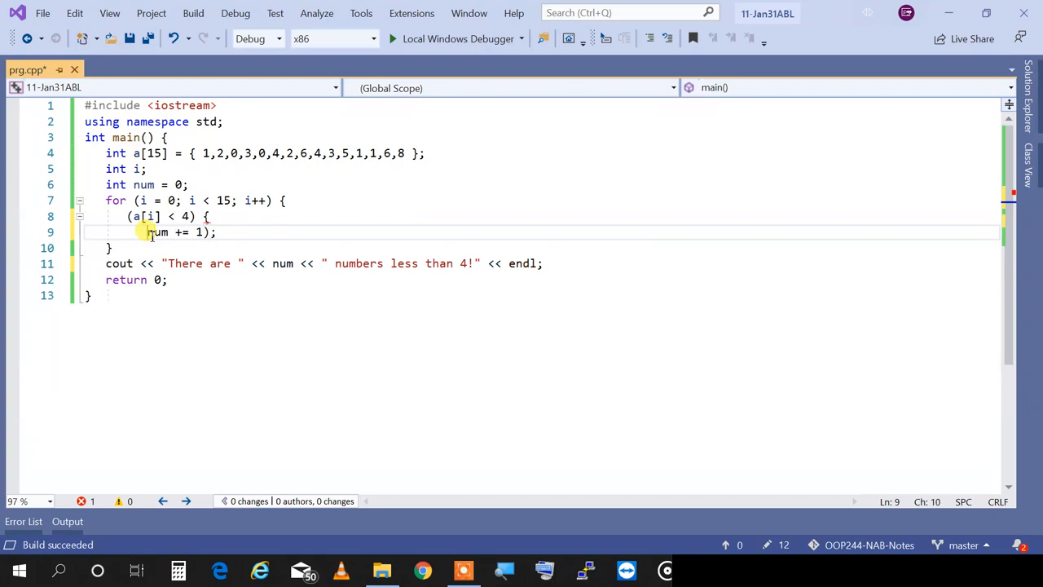
type("(")
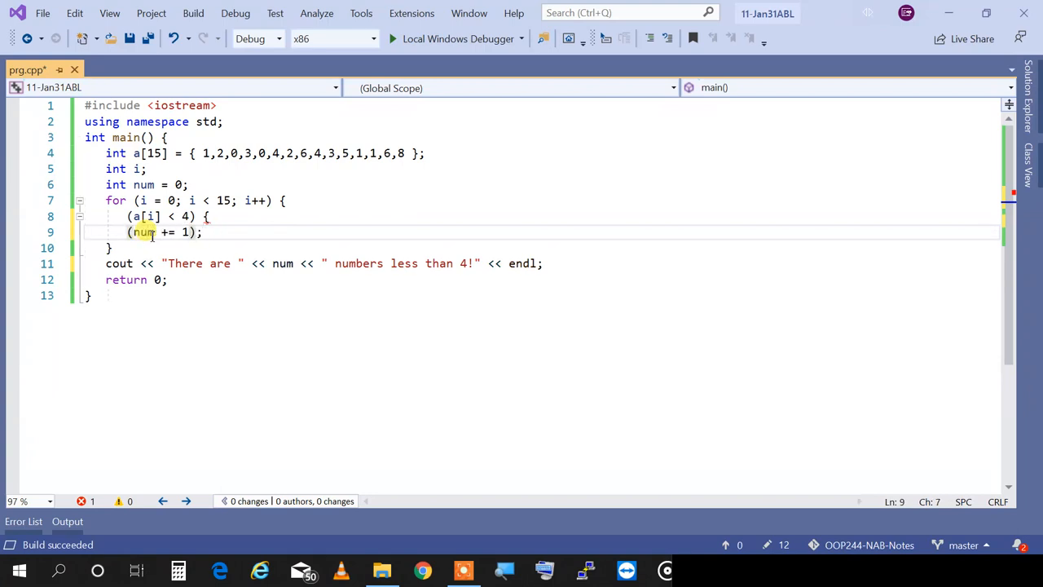
key("Backspace")
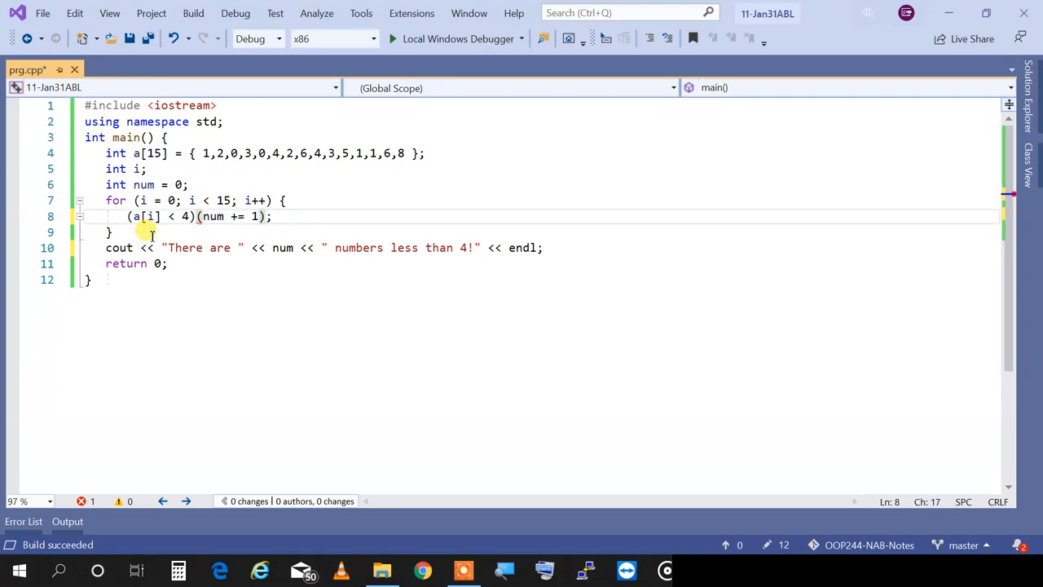
type("&&")
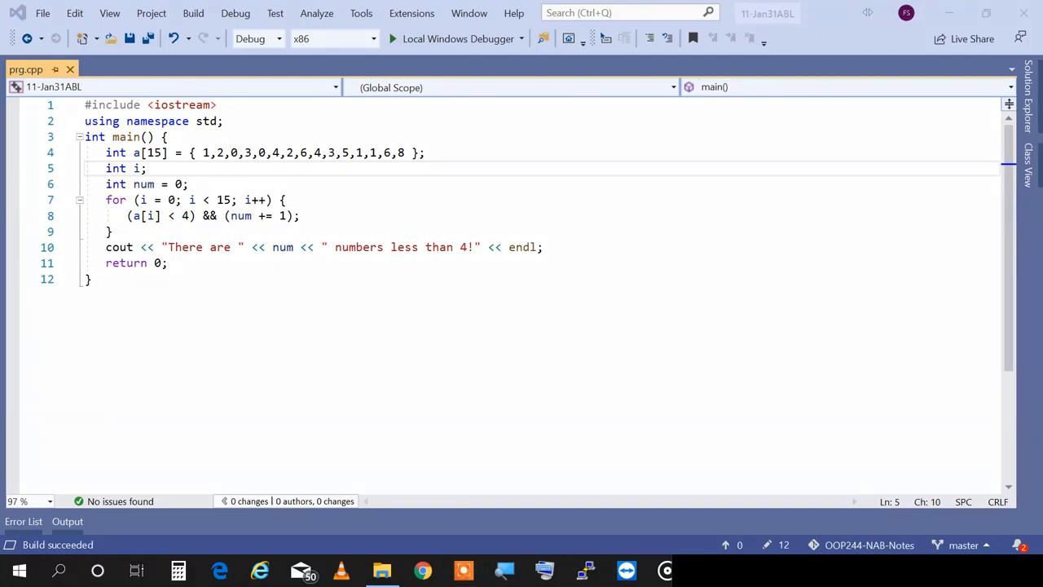
mouse_move(714, 259)
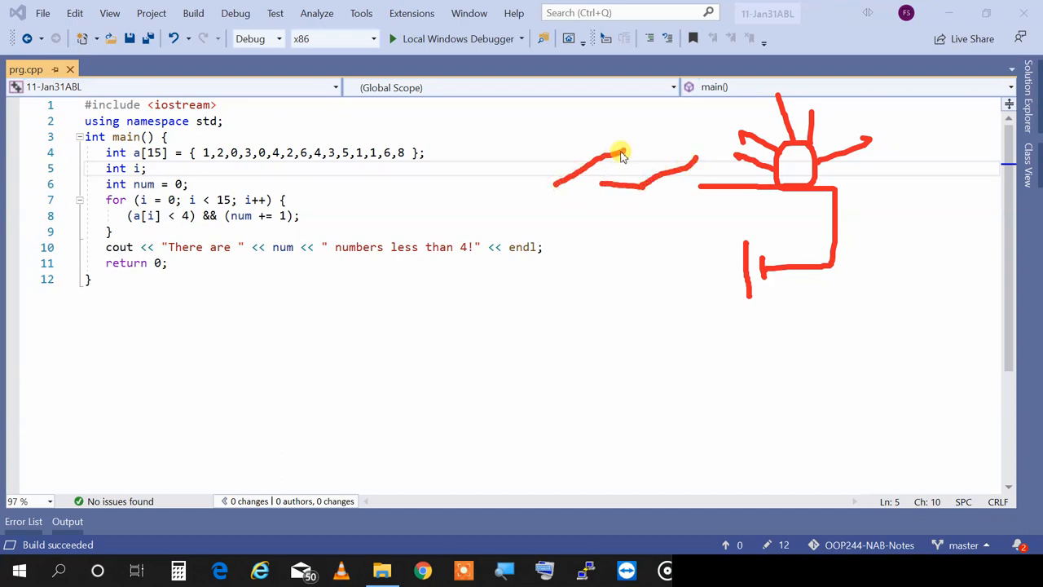
Draw the wire connecting the circuit back to the battery
left_click_drag(621, 151, 563, 265)
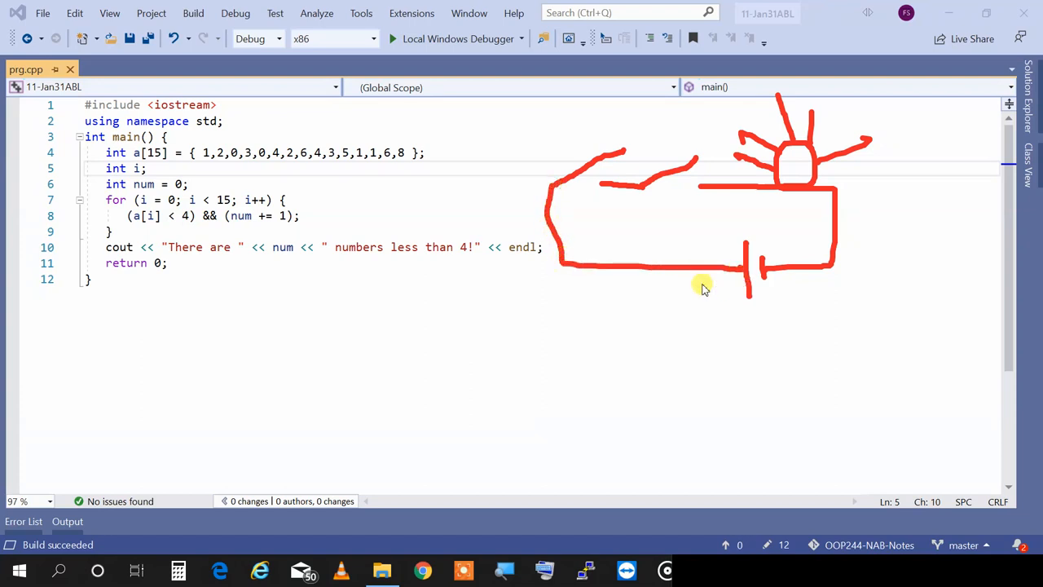
mouse_move(593, 202)
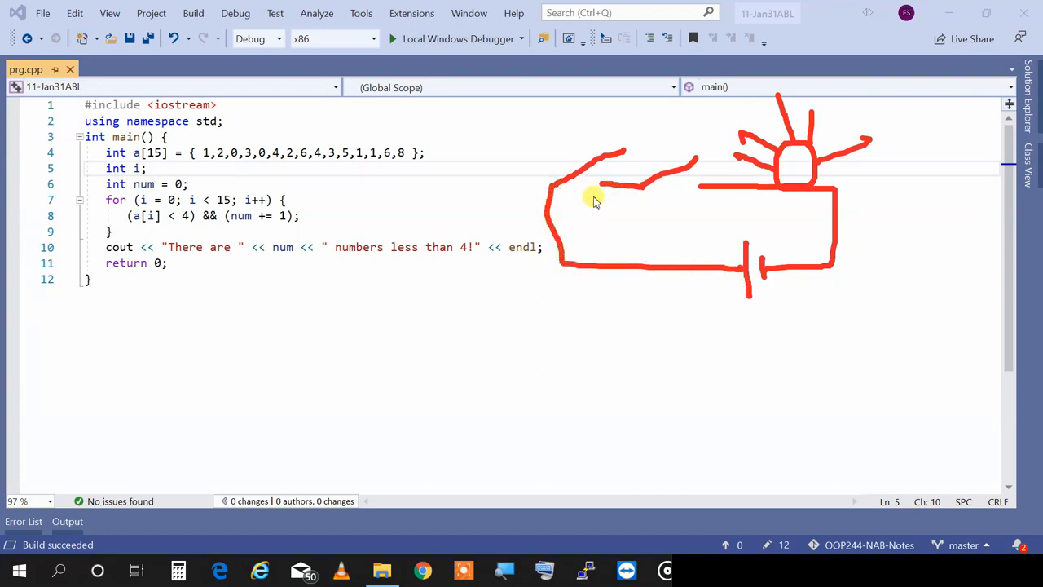
mouse_move(843, 159)
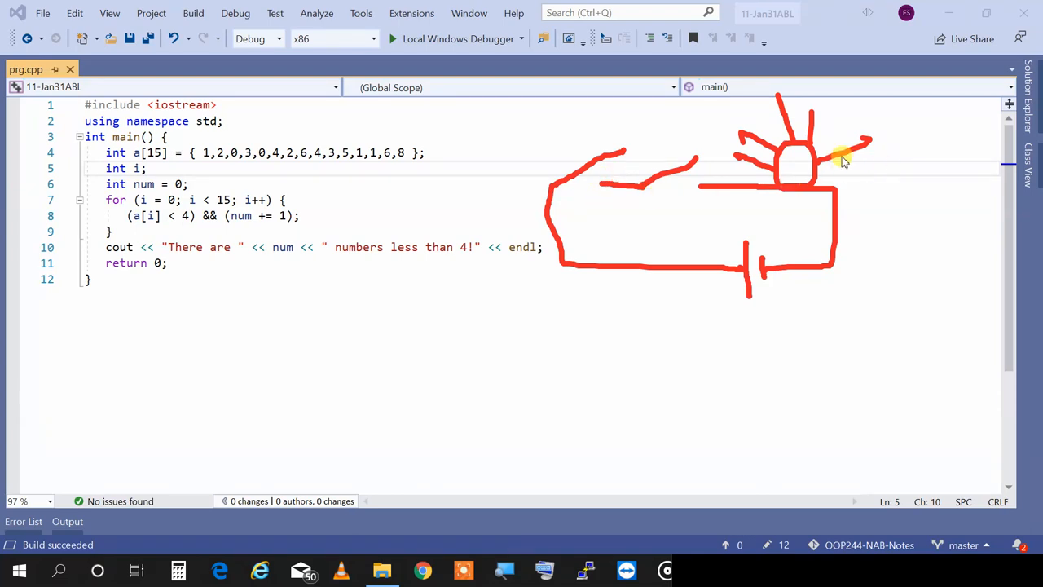
mouse_move(840, 163)
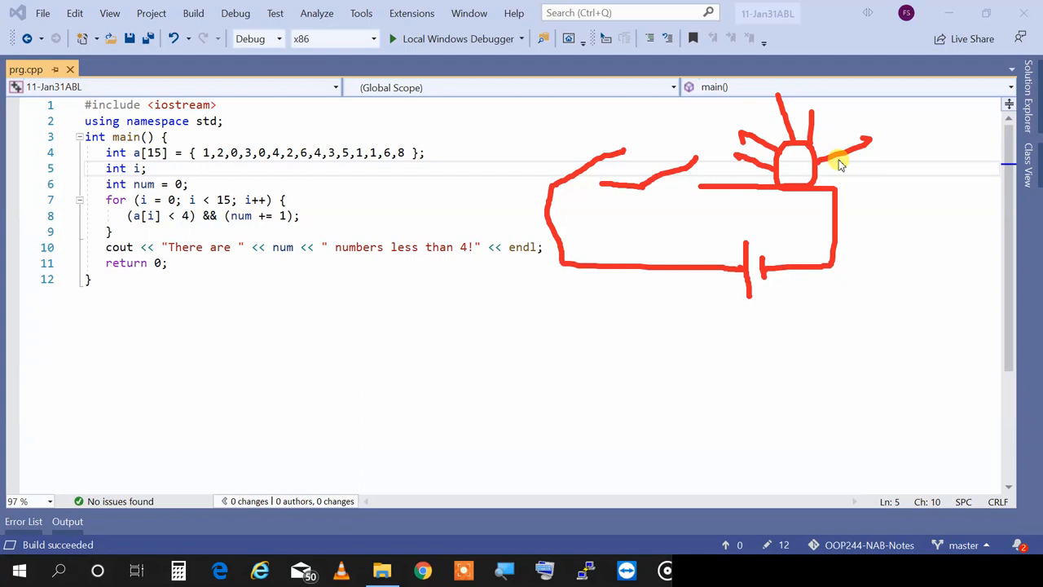
mouse_move(585, 184)
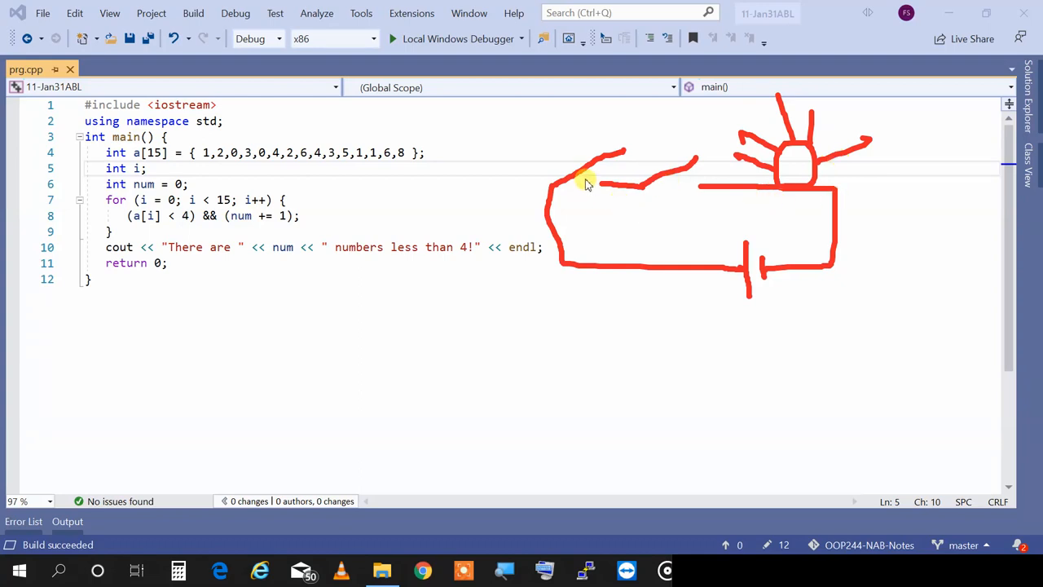
mouse_move(668, 200)
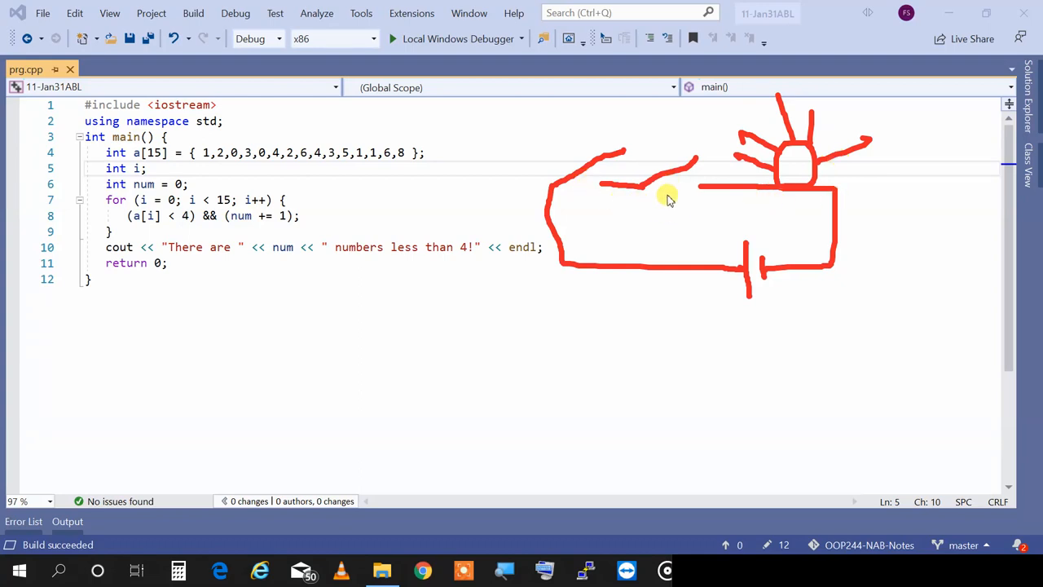
mouse_move(695, 203)
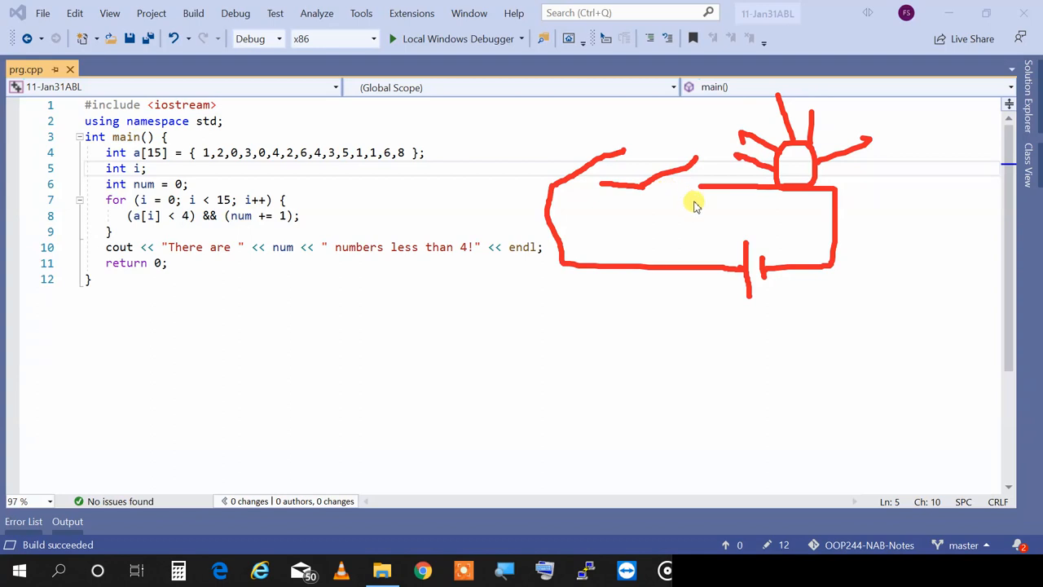
mouse_move(632, 220)
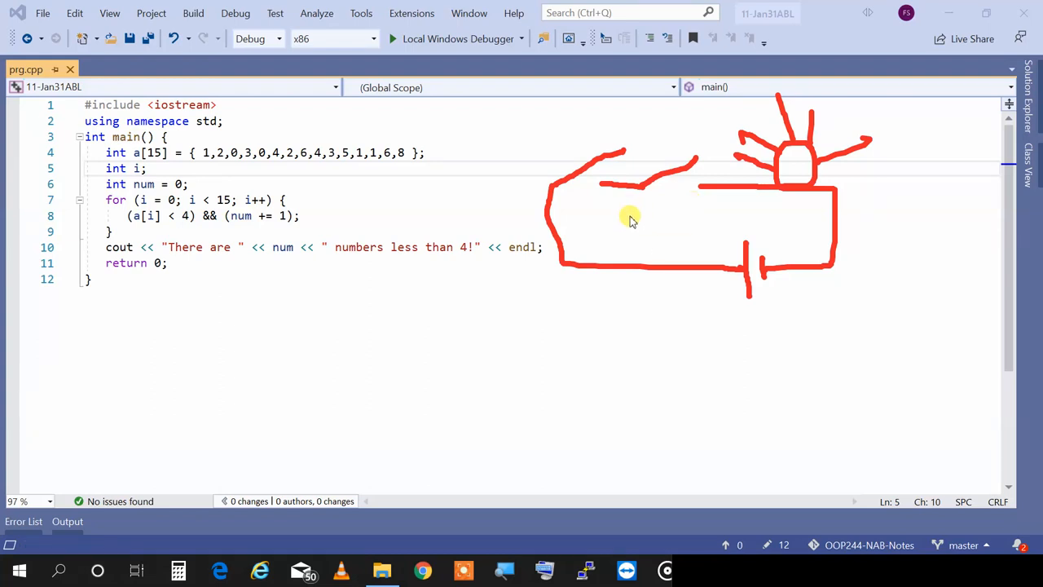
mouse_move(690, 185)
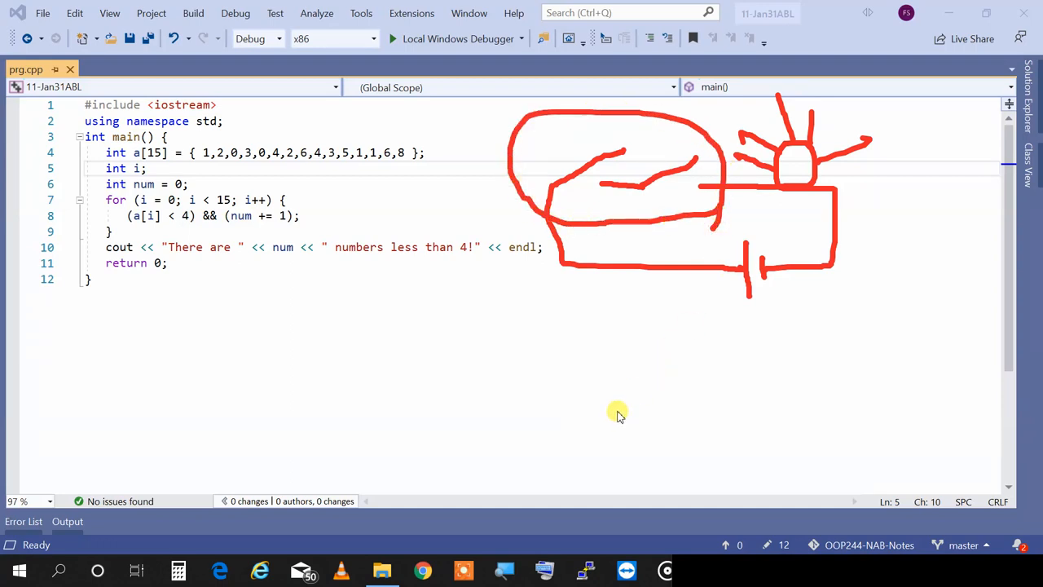
mouse_move(201, 377)
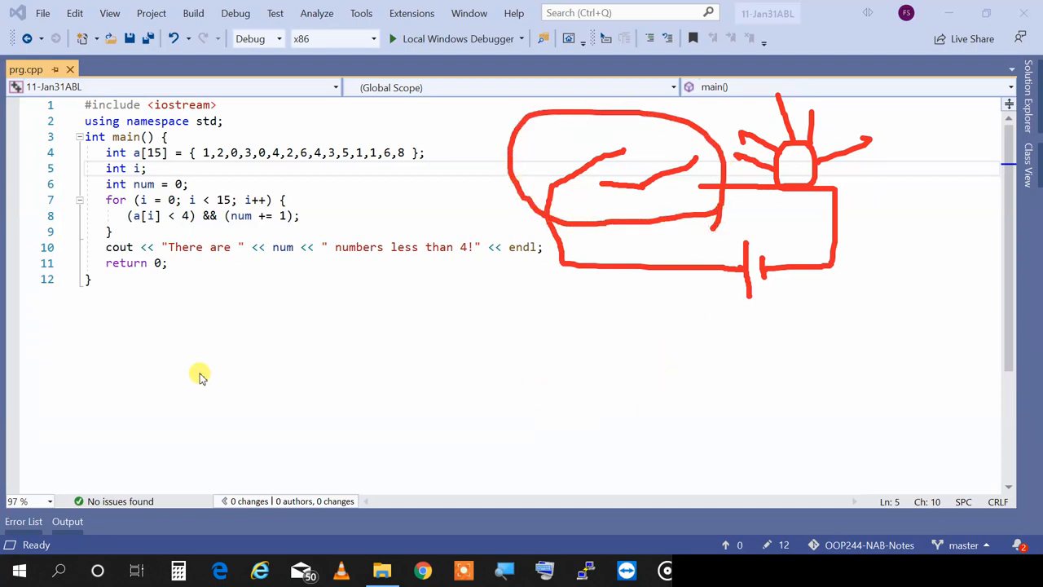
Sketch a second circuit below the code with two parallel switches, a bulb and a battery
left_click_drag(56, 379, 128, 334)
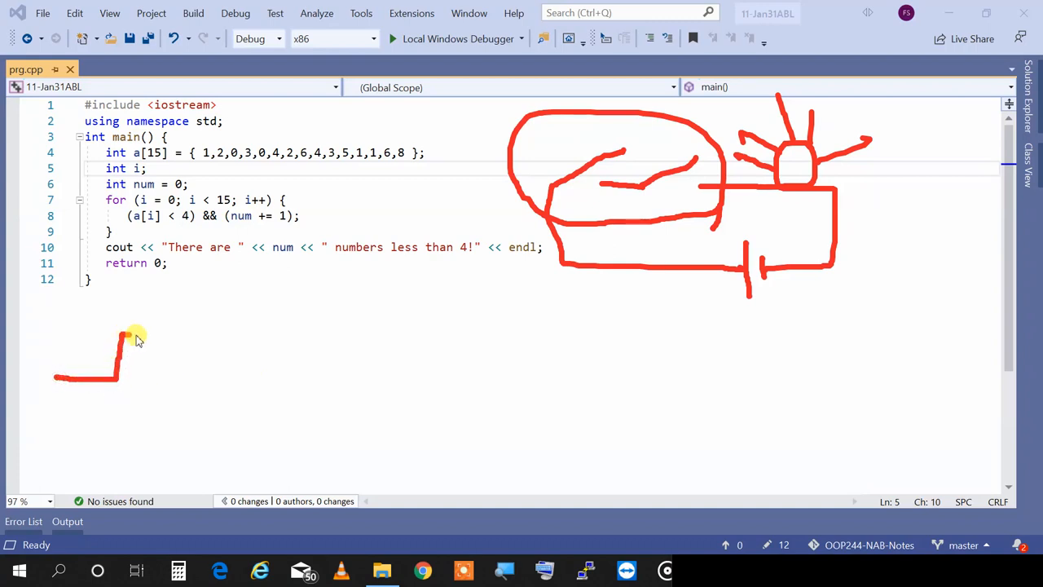
left_click_drag(126, 334, 224, 338)
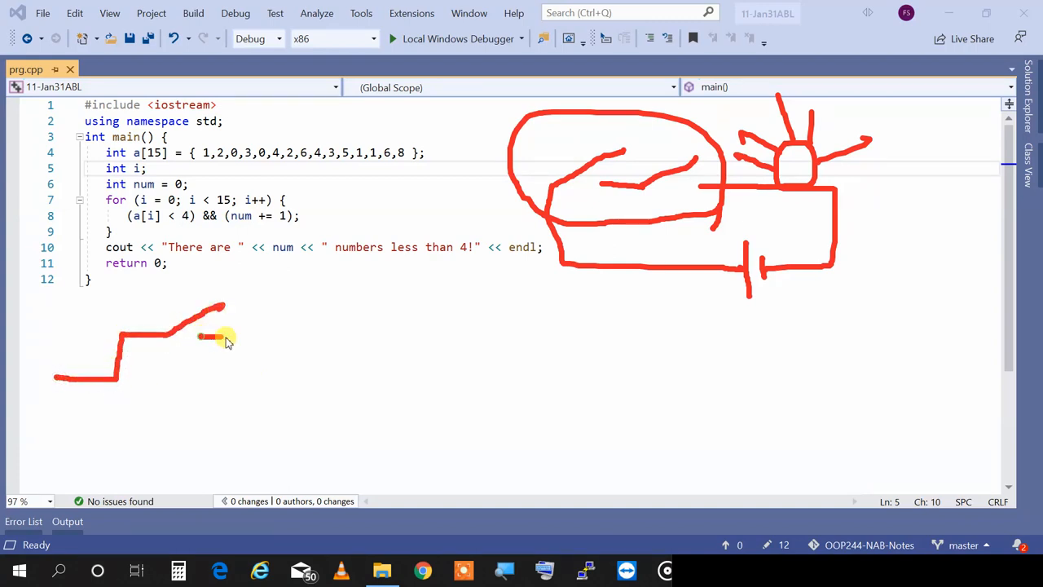
left_click_drag(228, 334, 195, 436)
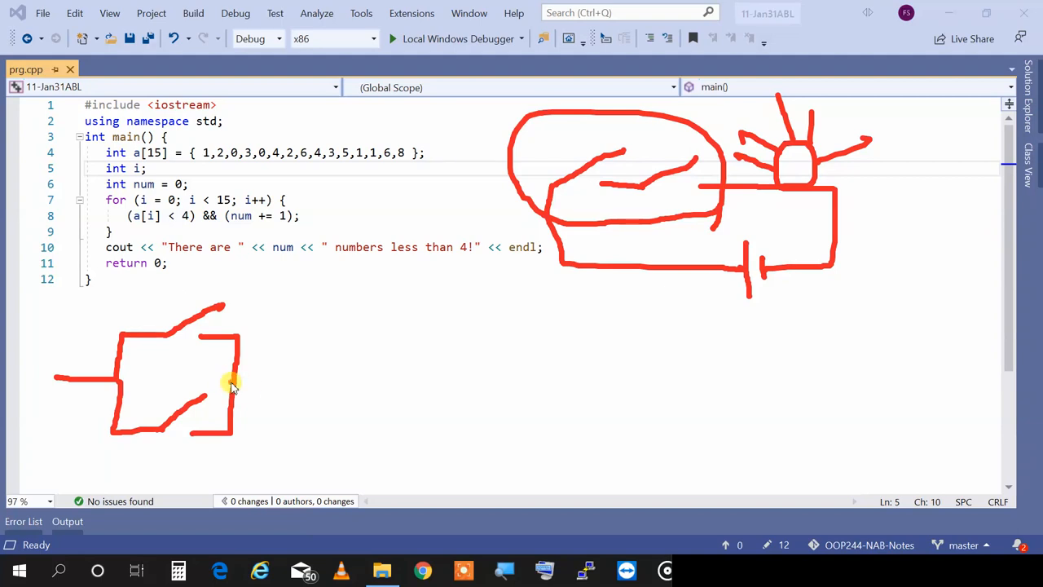
left_click_drag(236, 383, 342, 387)
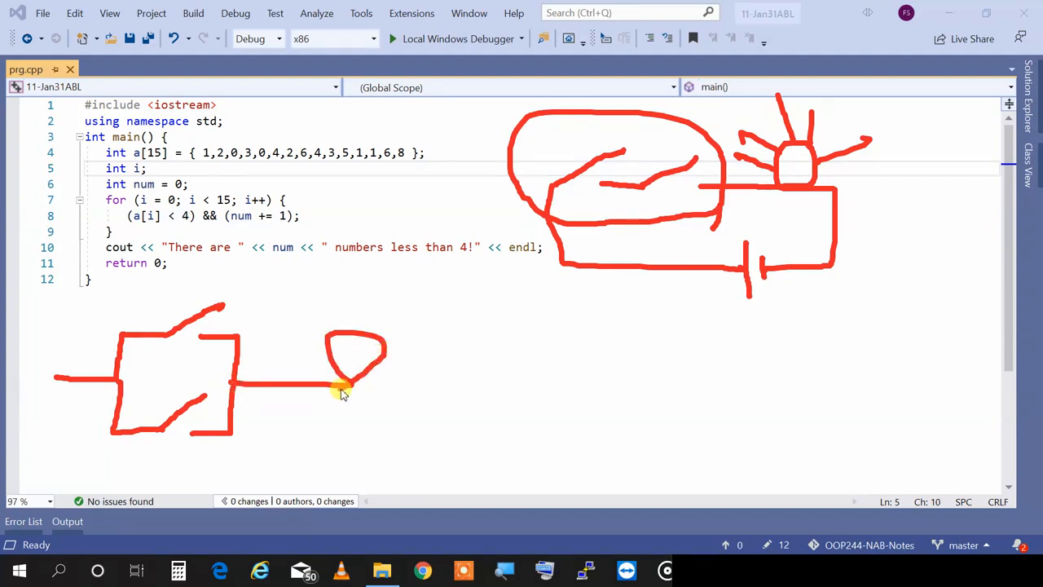
left_click_drag(343, 387, 379, 456)
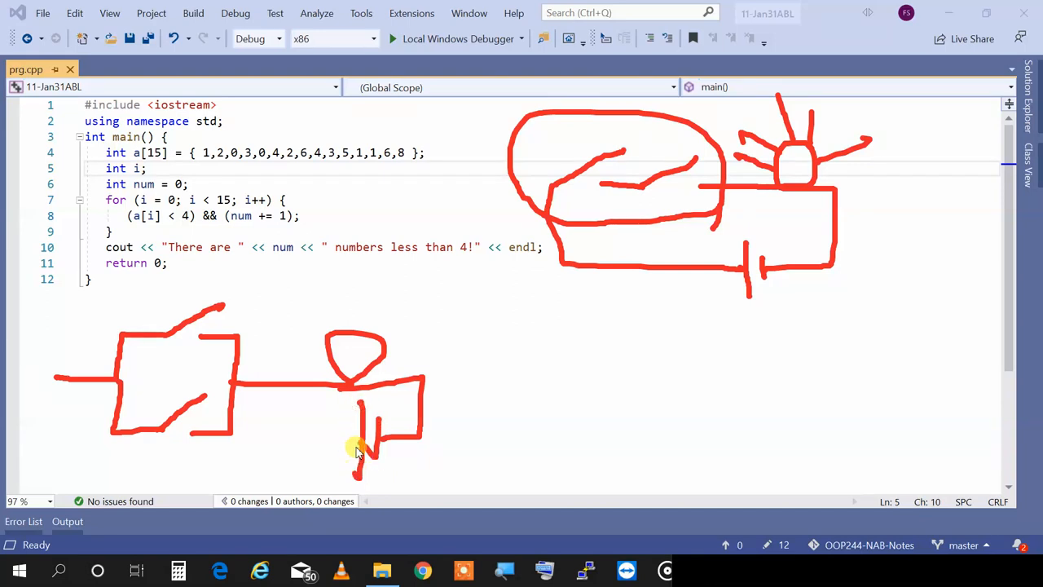
left_click_drag(358, 452, 61, 415)
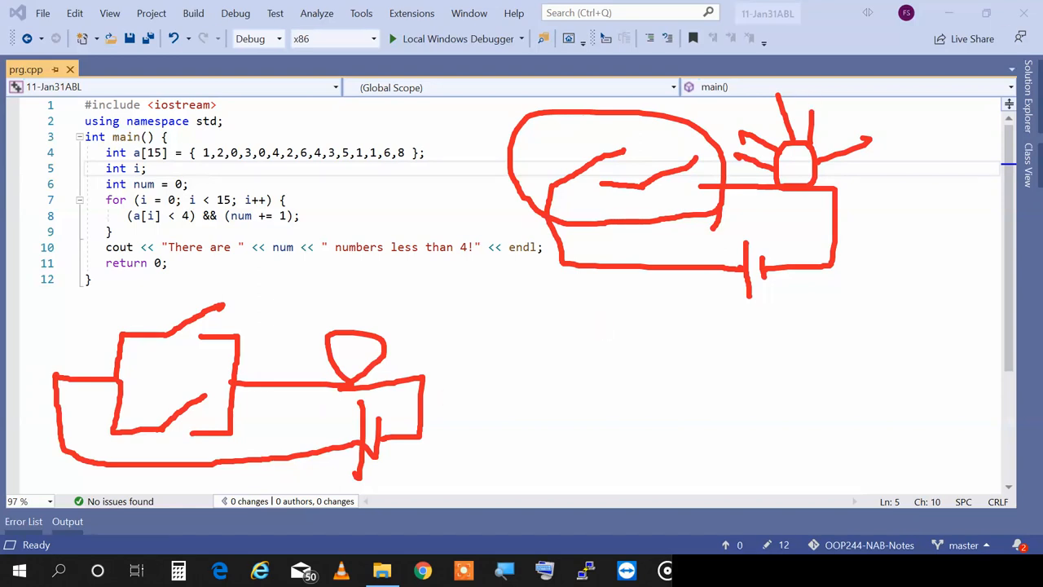
mouse_move(295, 424)
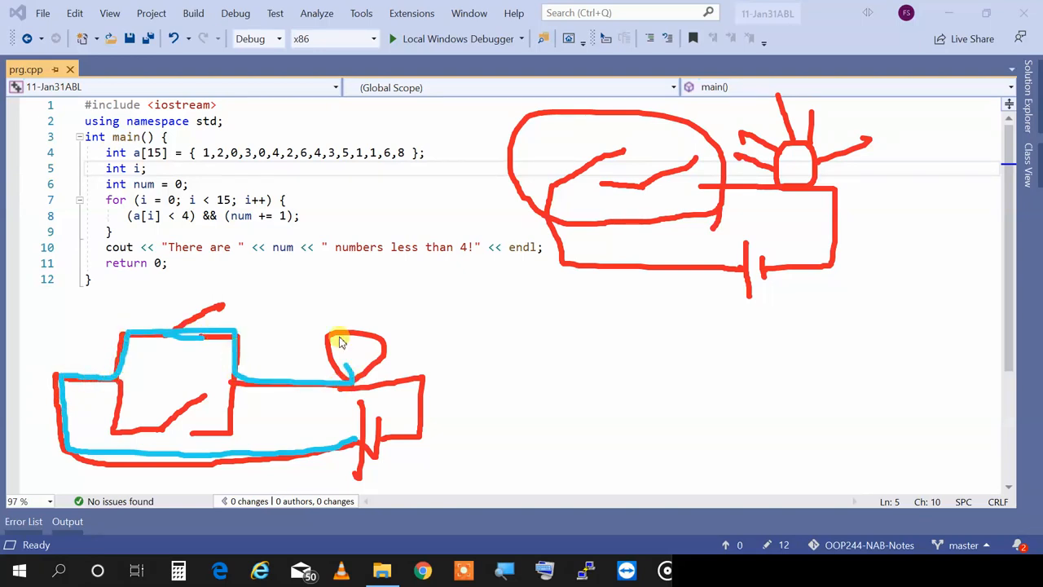
Trace the current's path through the second circuit in blue
left_click_drag(342, 338, 419, 428)
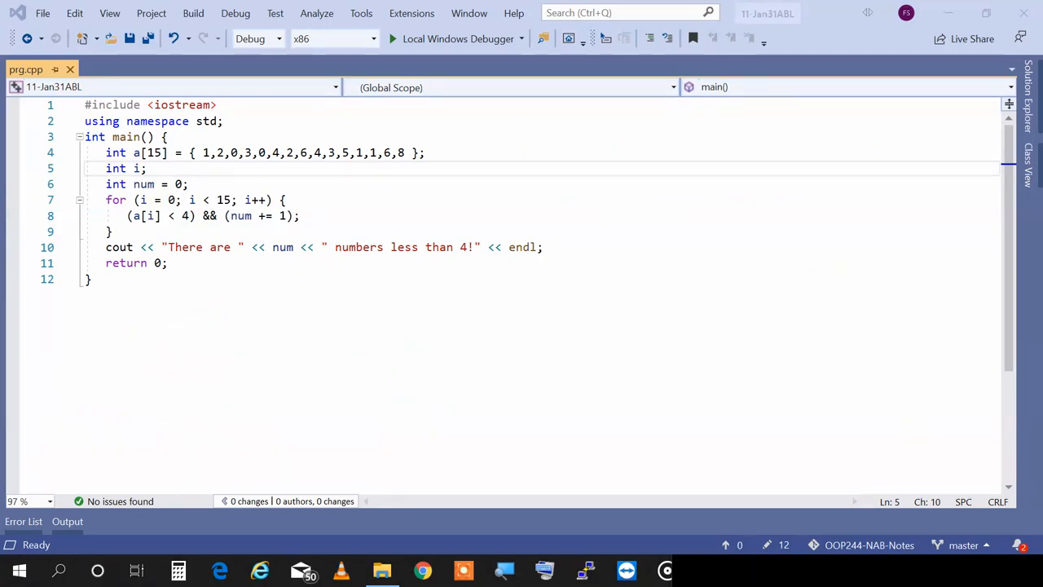
mouse_move(220, 247)
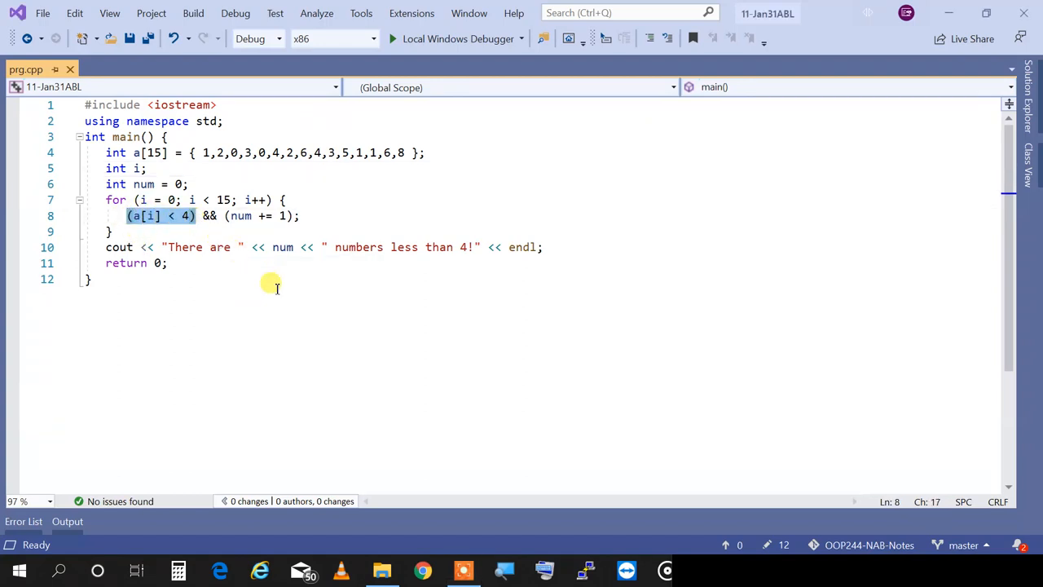
mouse_move(274, 302)
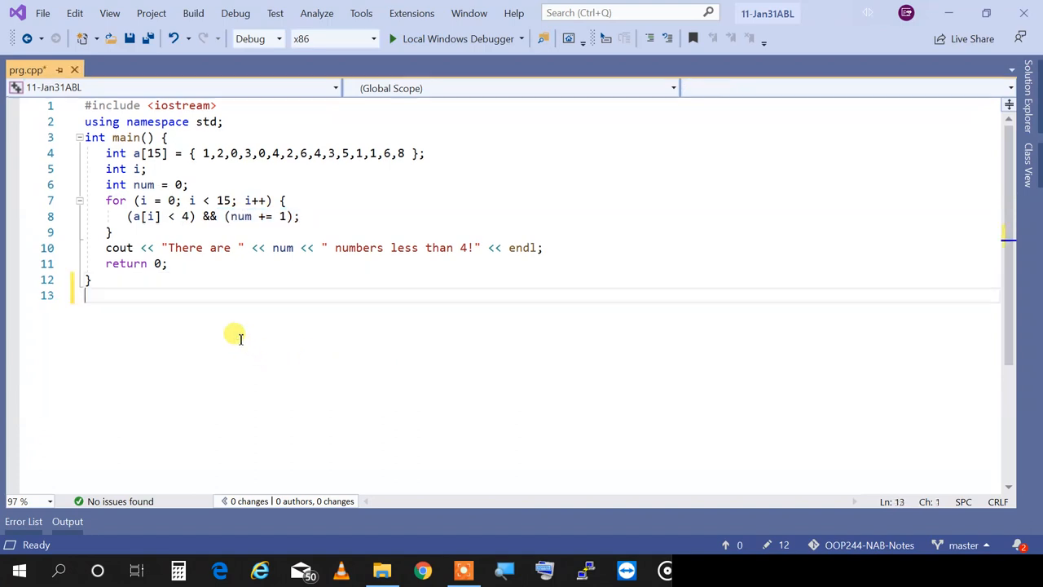
Add another empty line below main so the file ends at line 14
key("enter")
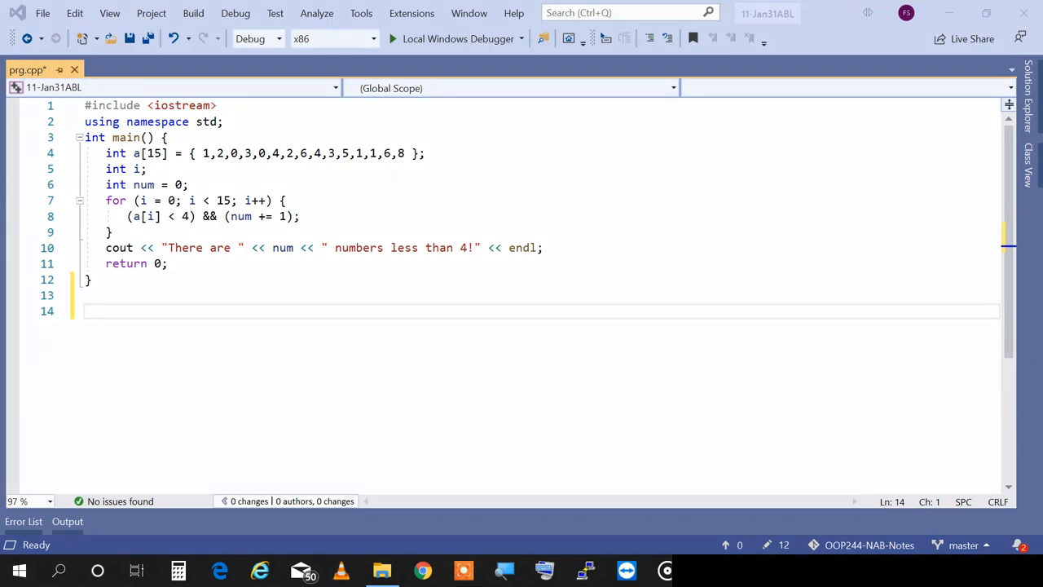
mouse_move(785, 303)
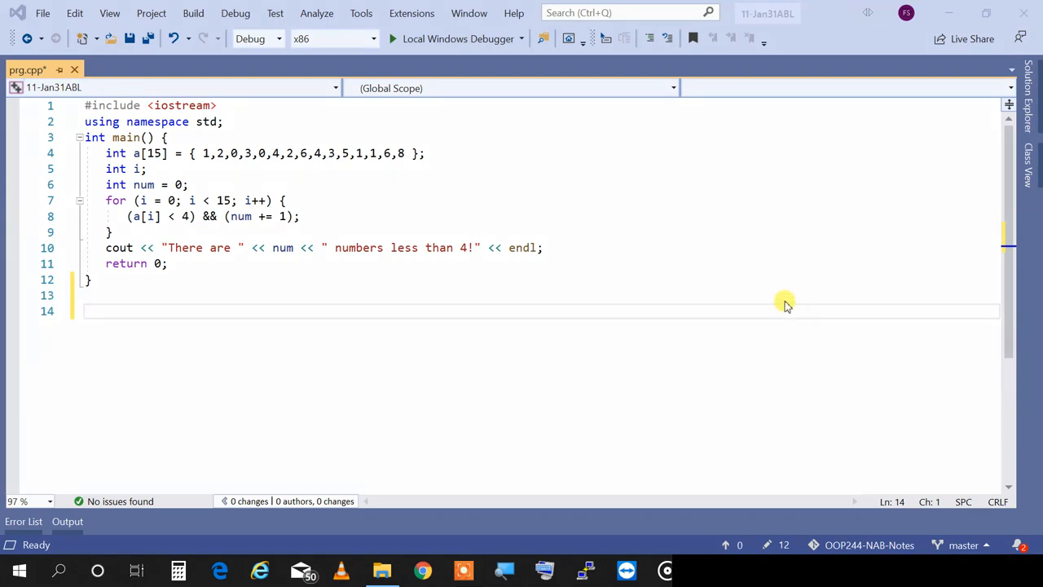
mouse_move(827, 316)
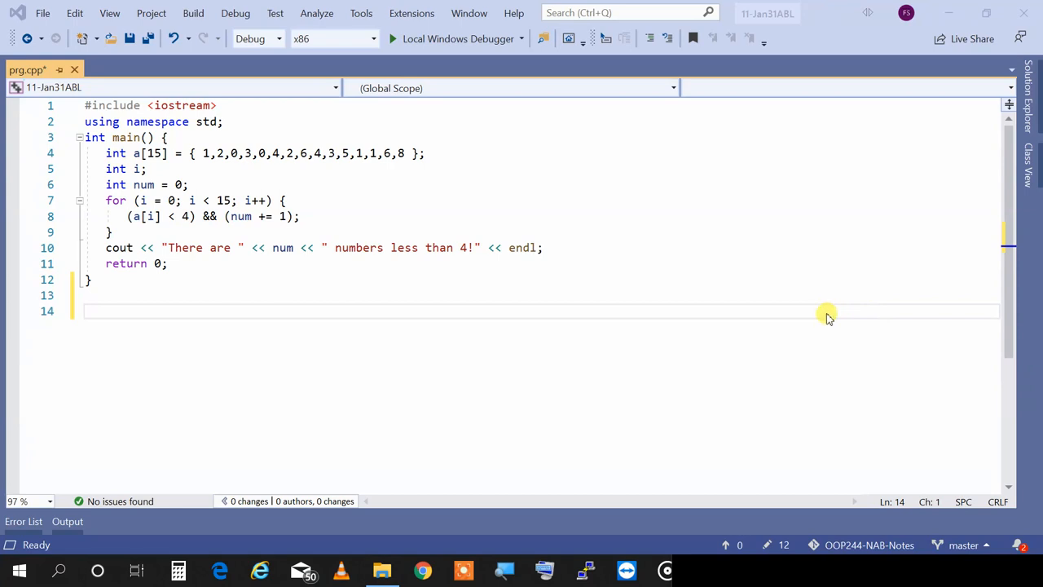
mouse_move(672, 167)
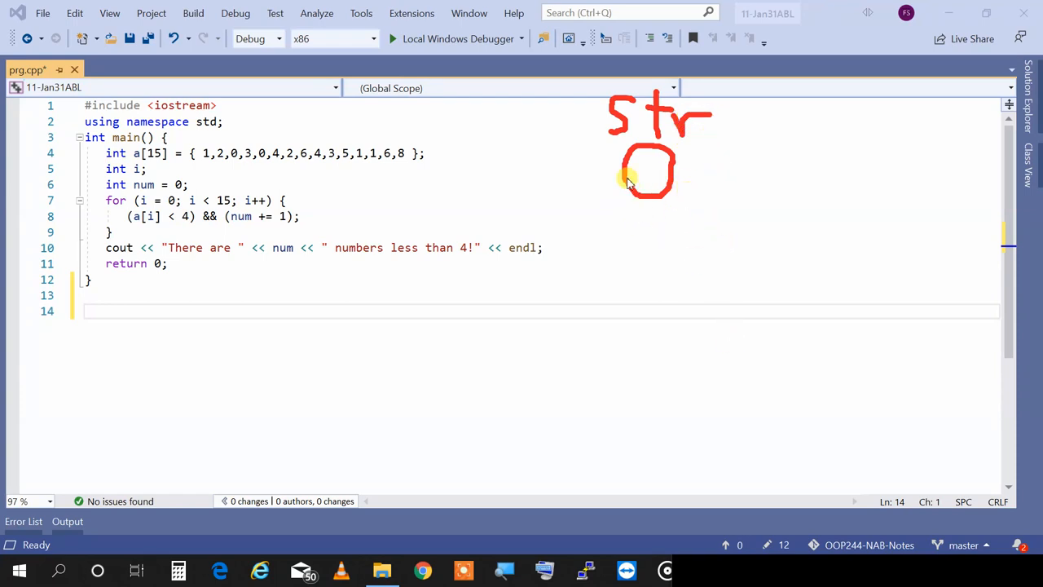
mouse_move(658, 195)
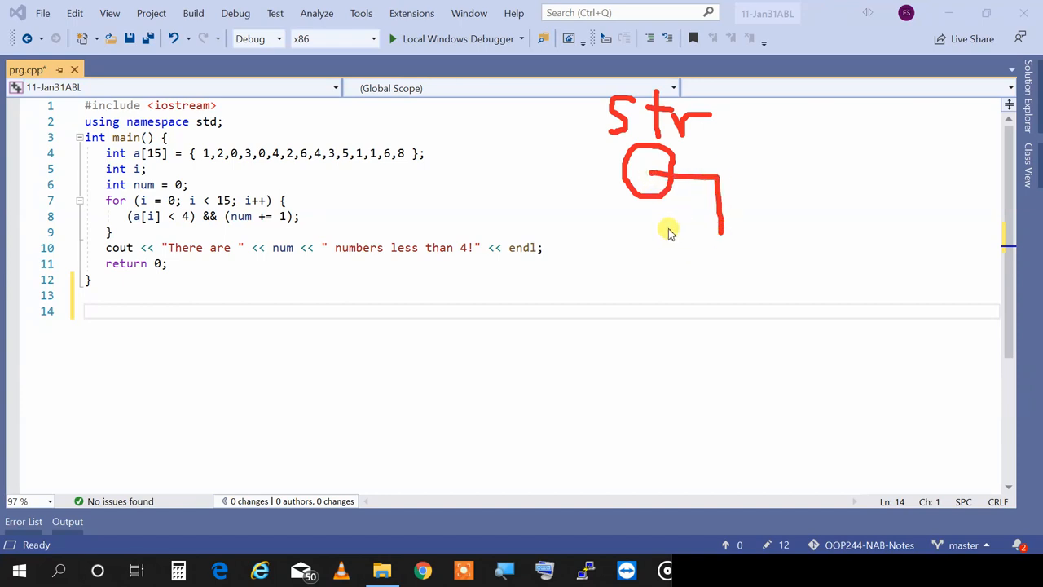
Draw the ground symbol under the str pointer circle to show it points to null
left_click_drag(668, 228, 709, 273)
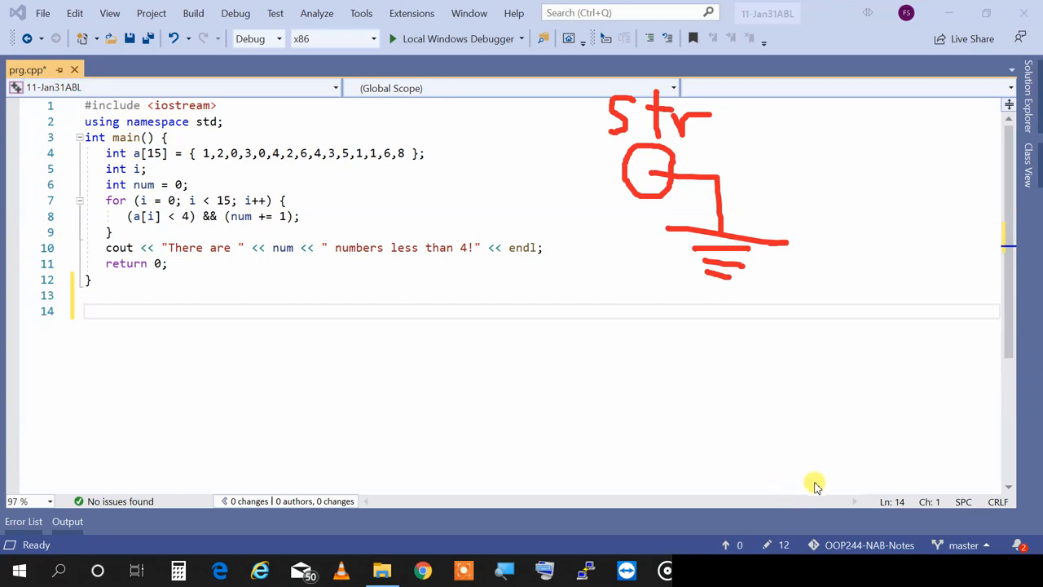
mouse_move(786, 512)
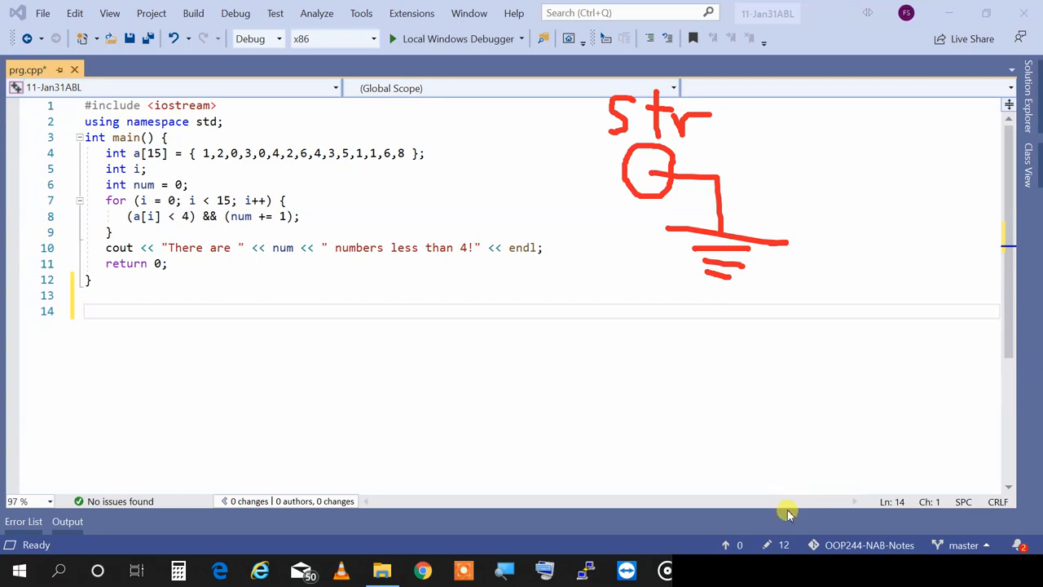
mouse_move(597, 339)
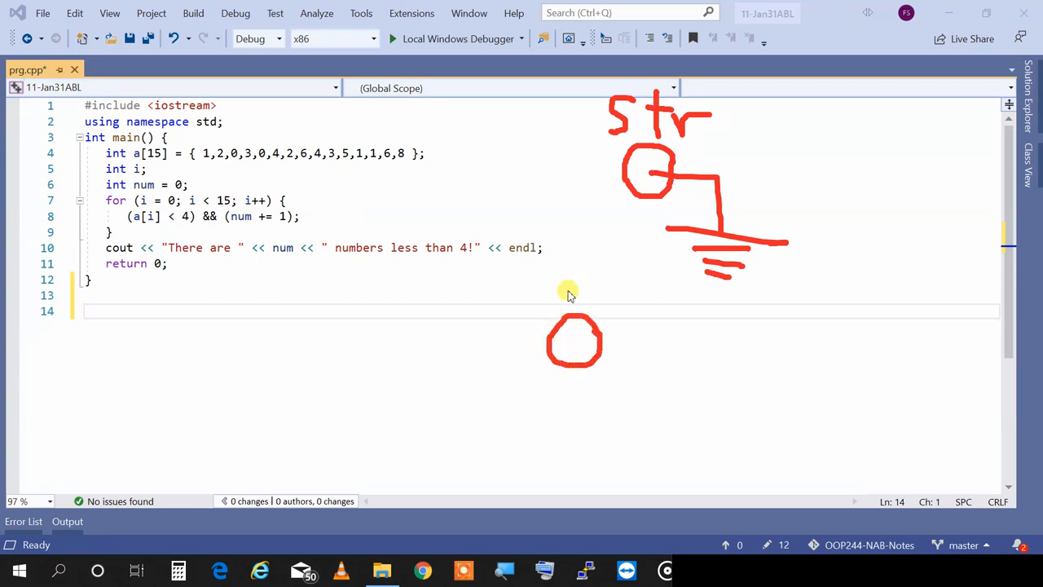
Sketch a second str circle with an arrow into a memory block whose first cell is grounded
left_click_drag(554, 281, 562, 301)
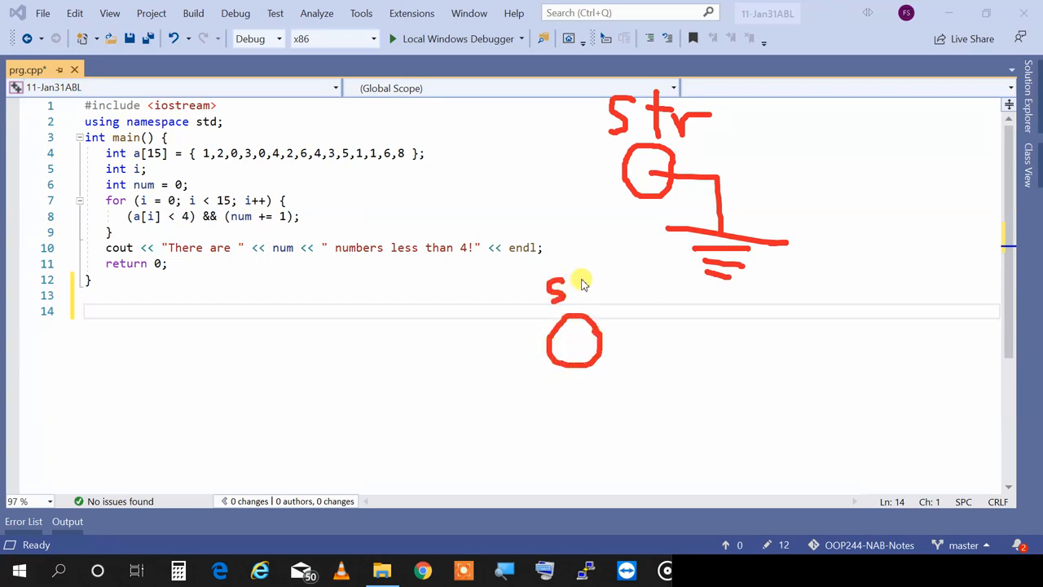
mouse_move(587, 286)
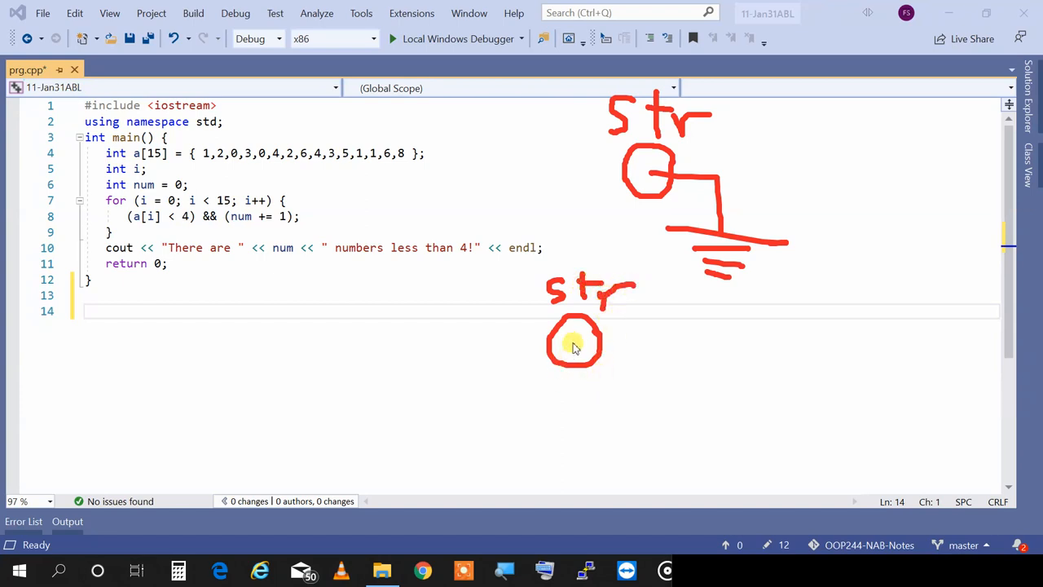
left_click_drag(586, 338, 713, 334)
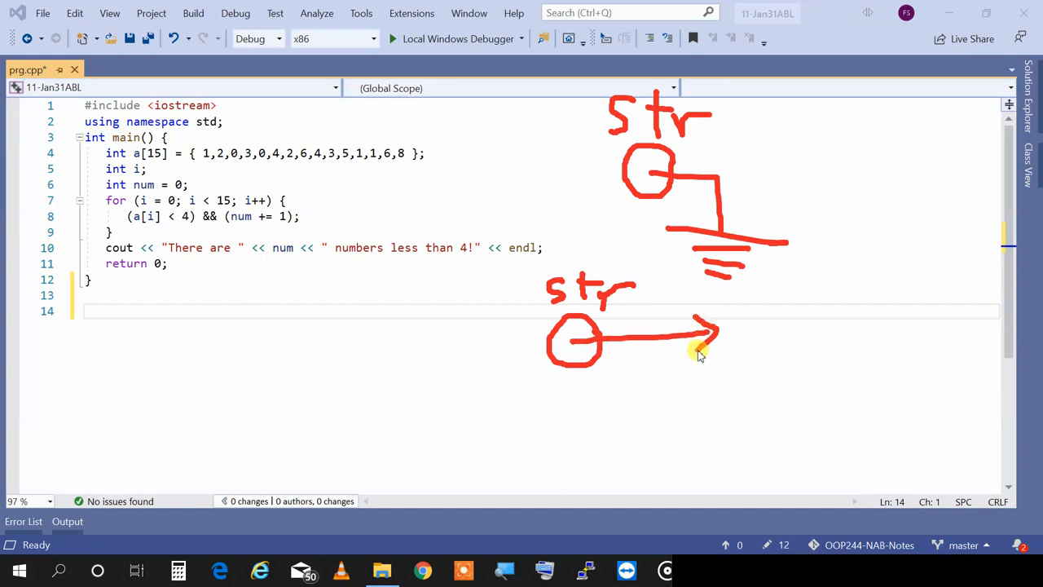
left_click_drag(700, 351, 933, 302)
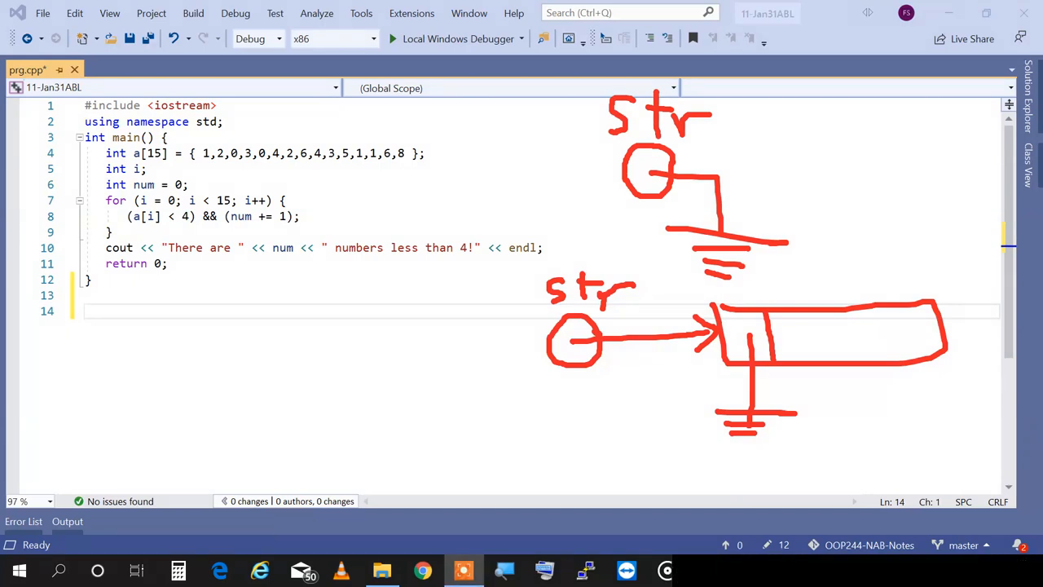
Write void prnStr(const char* str) { } on line 14 below main
left_click(93, 311)
type("void p")
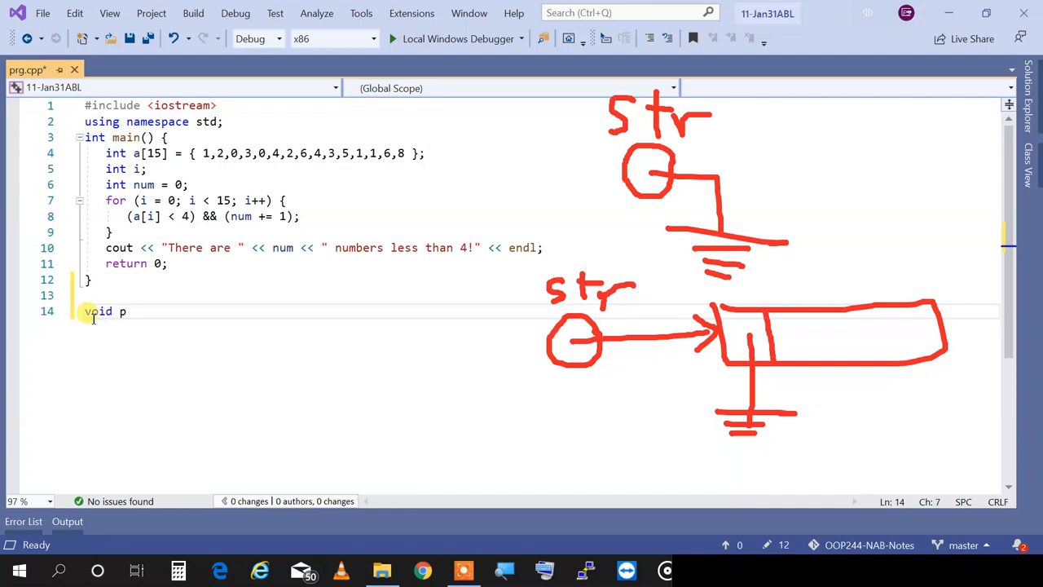
type("rnStr(co)")
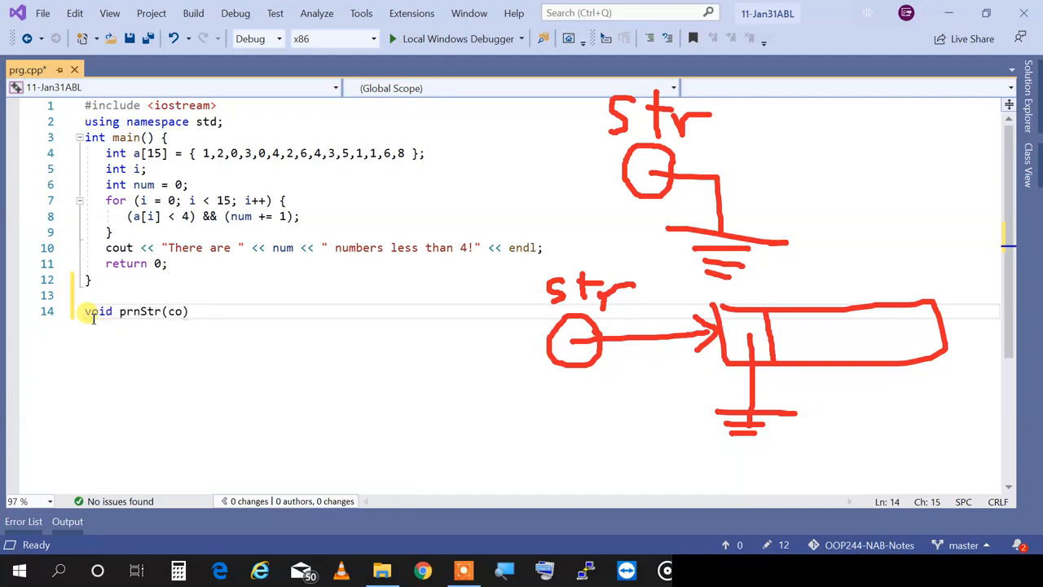
type("nst char* str")
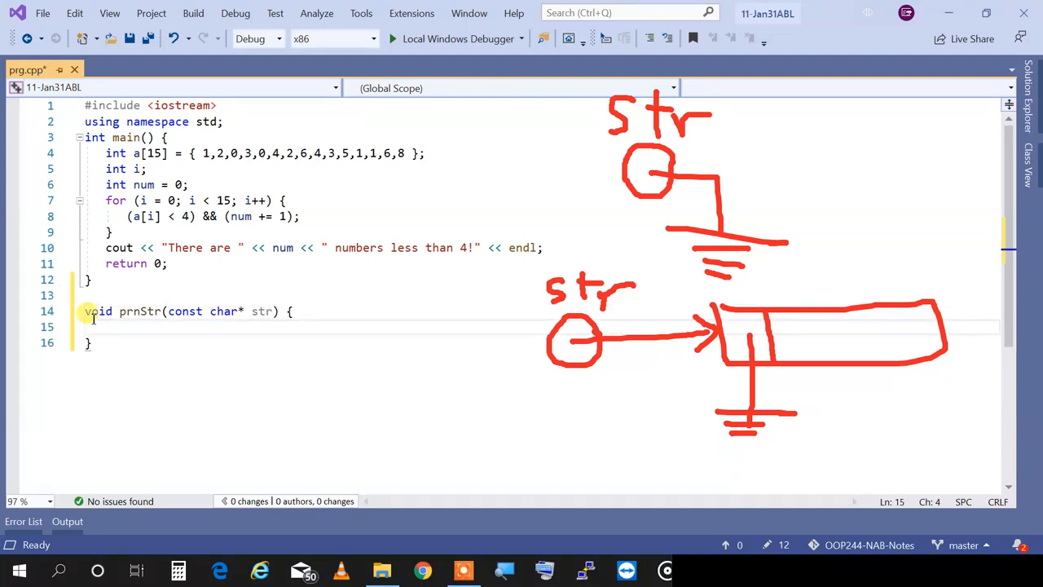
Add an empty if (str) block inside prnStr
type("if")
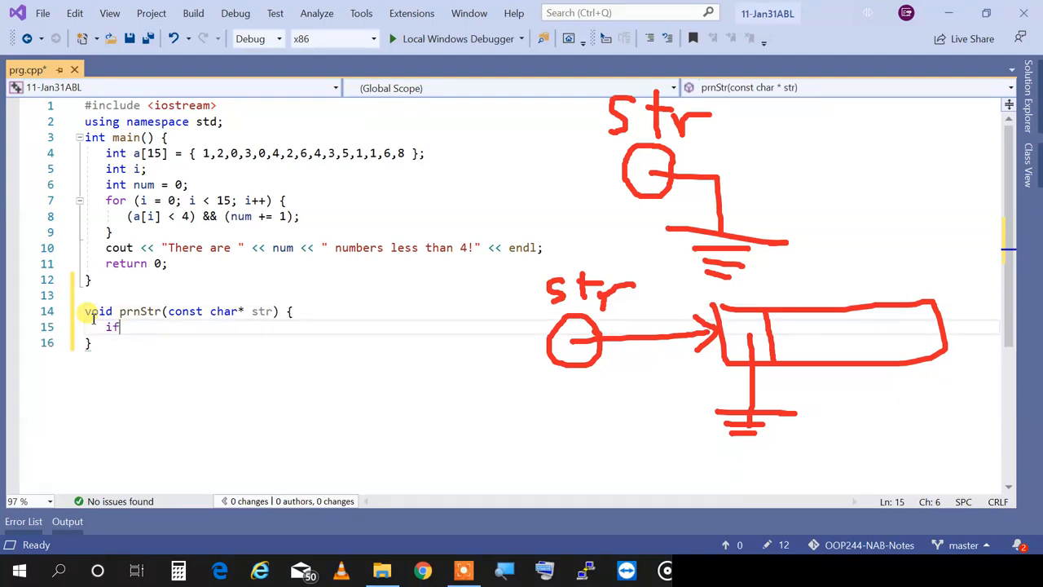
type("()")
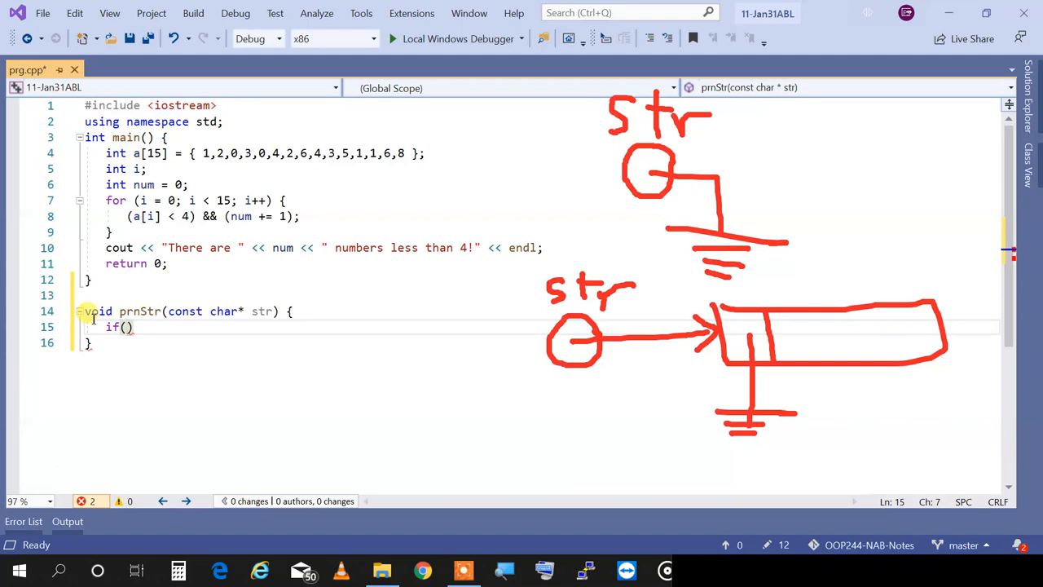
type("s")
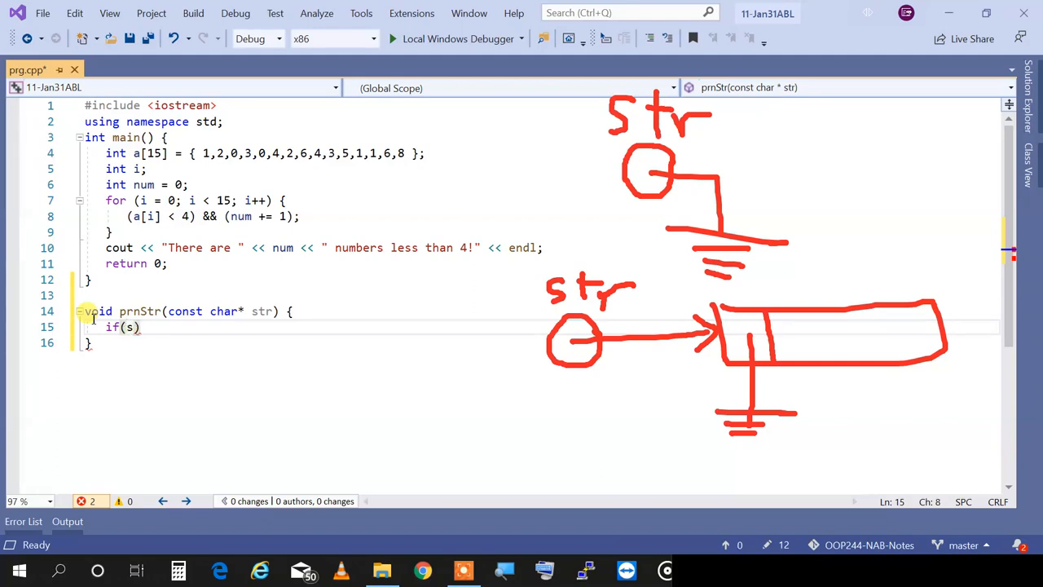
type("tr")
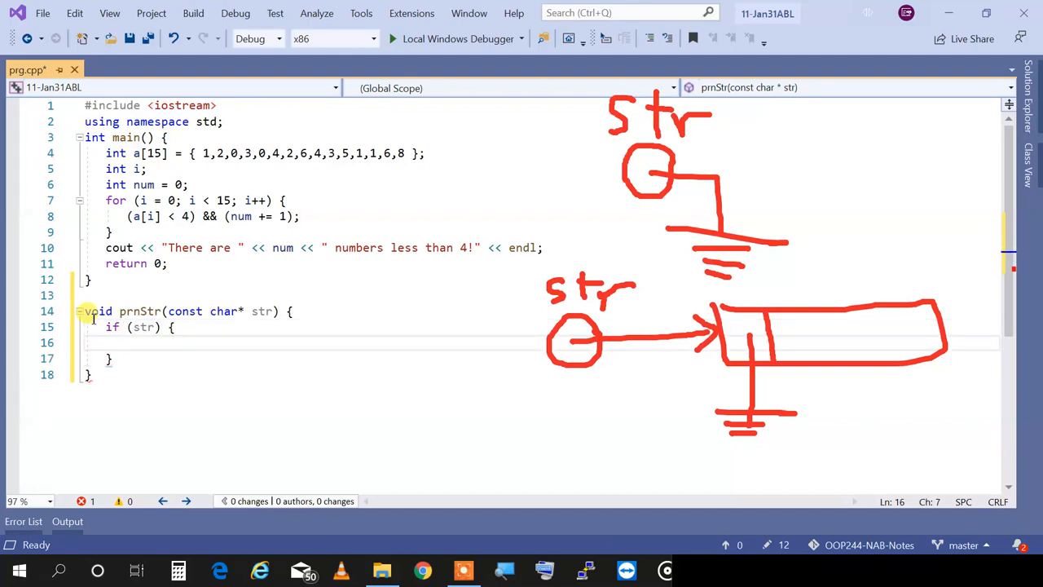
Extend the condition to str && str[0] == 0, merging the str[0] test into the outer if
type("if(str[]")
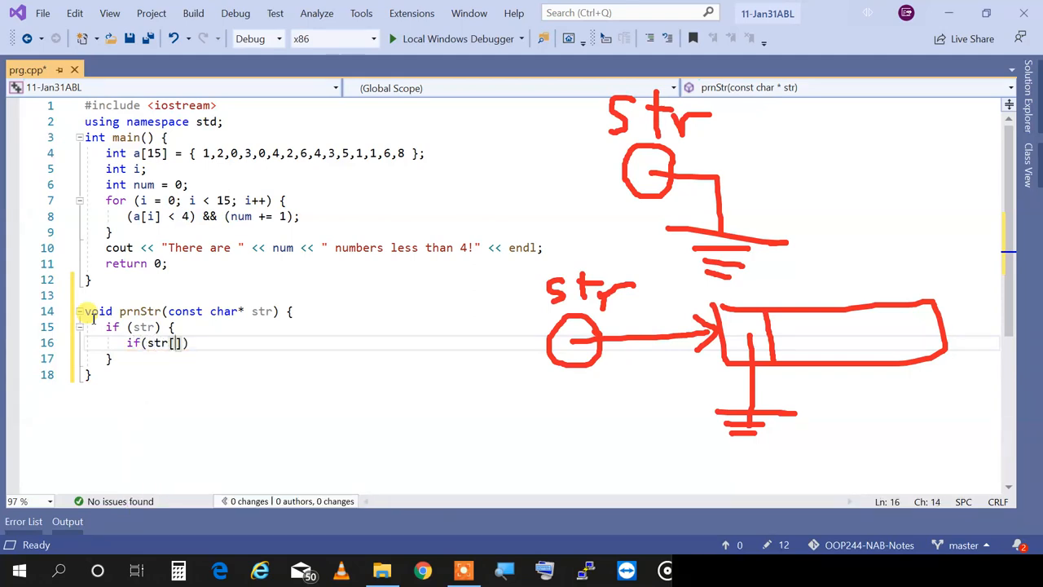
type("=")
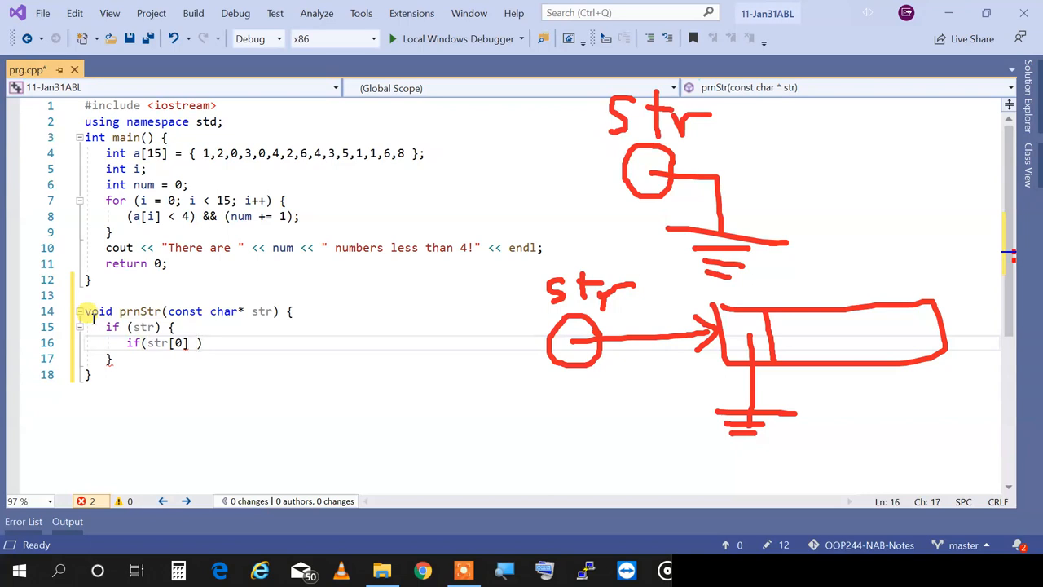
type("==")
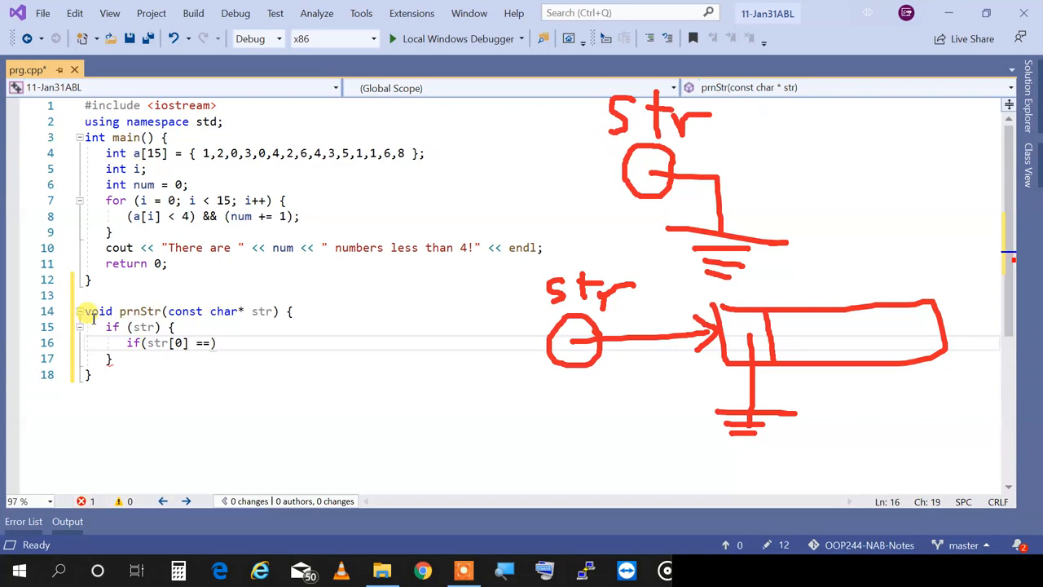
key("BackSpace")
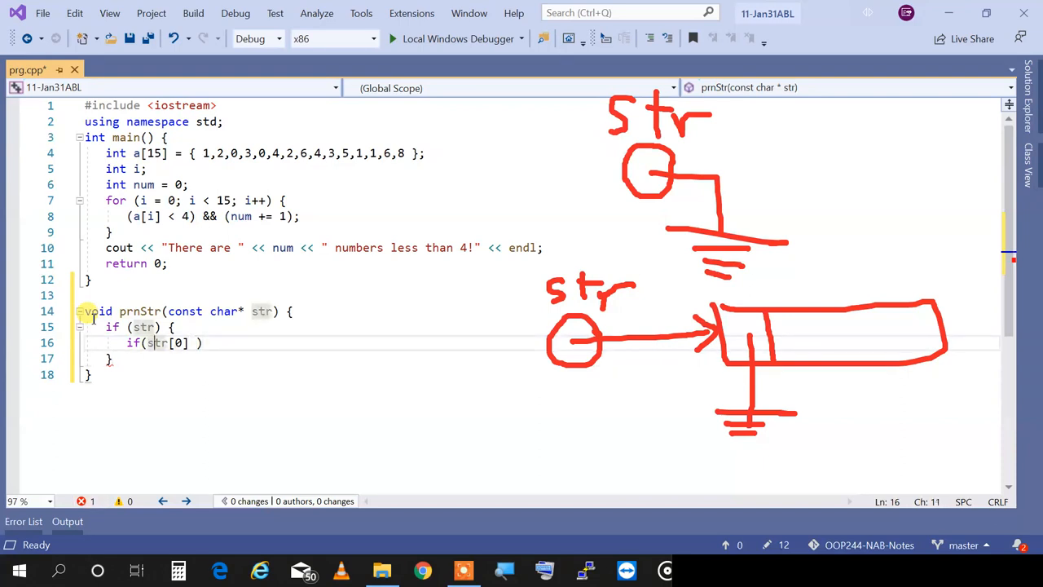
key("BackSpace")
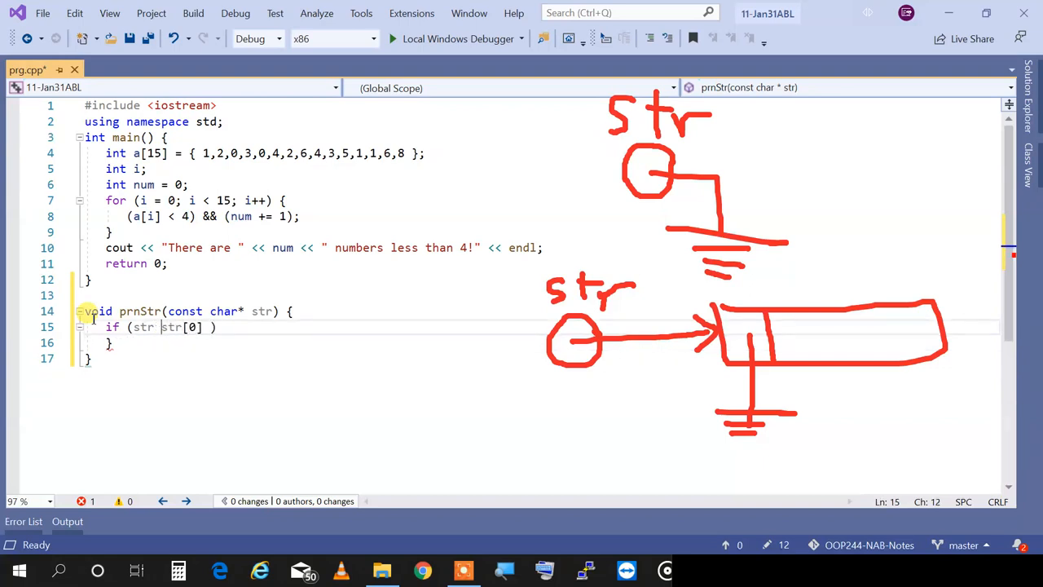
type("&&")
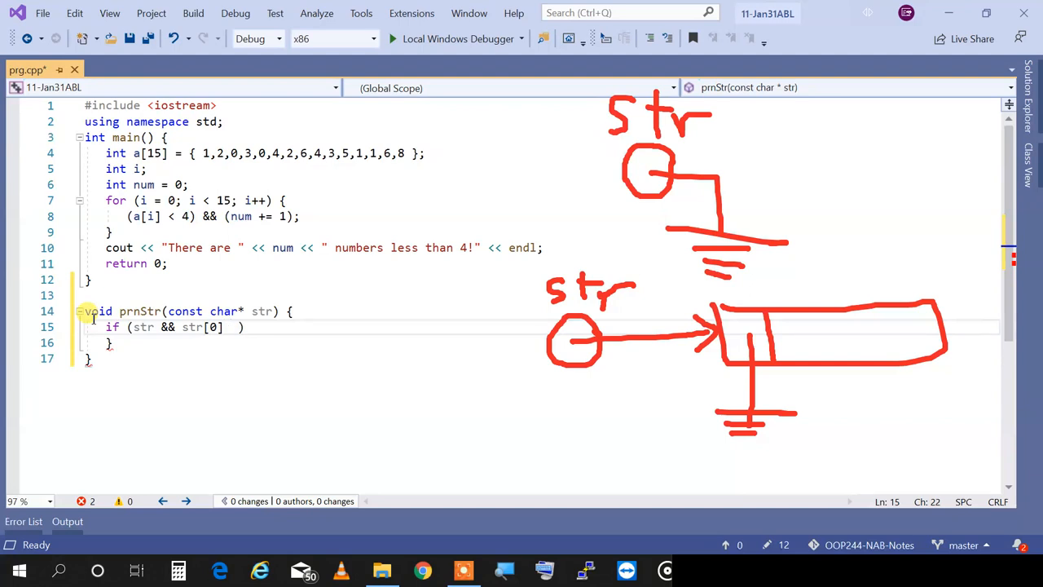
type("== 0")
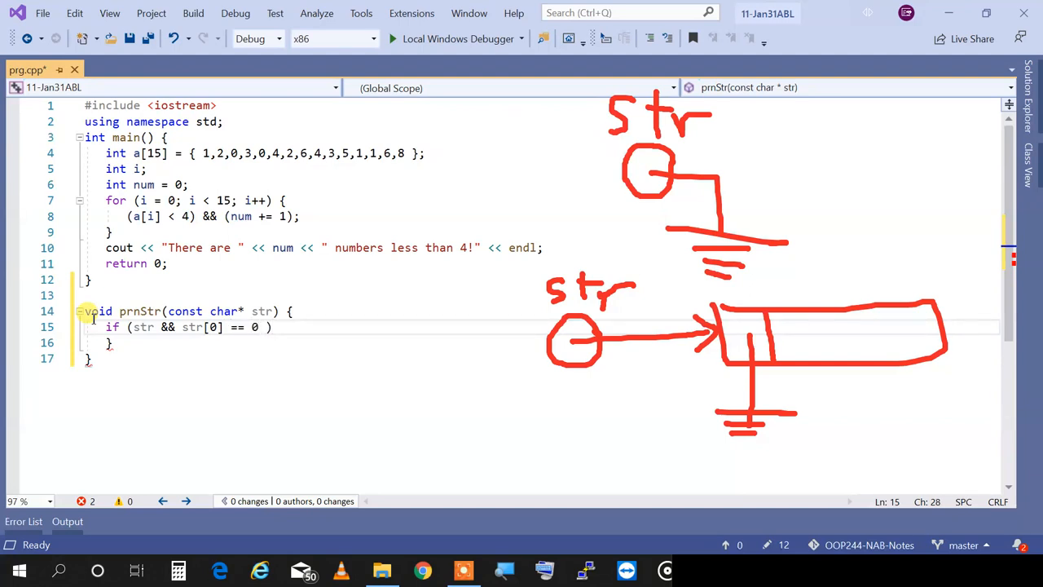
Make the if branch print "nothing to print" followed by endl
type("{")
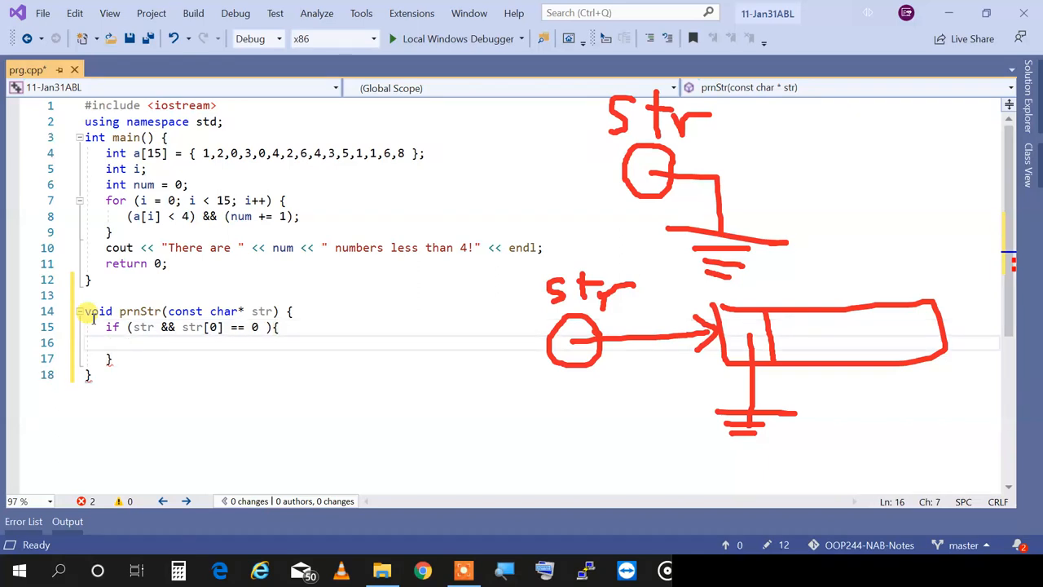
type("st")
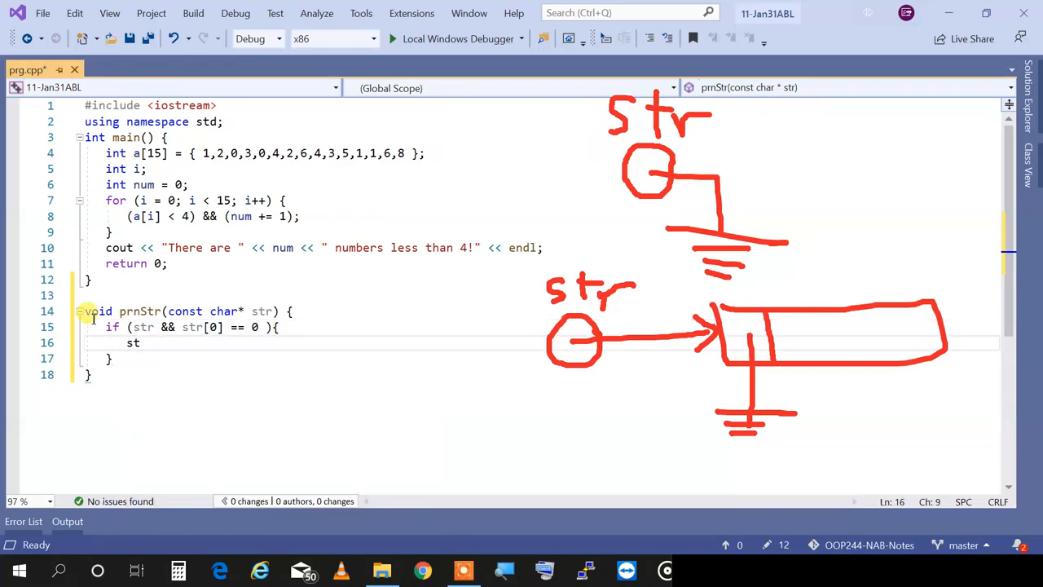
type("out <<\"\"")
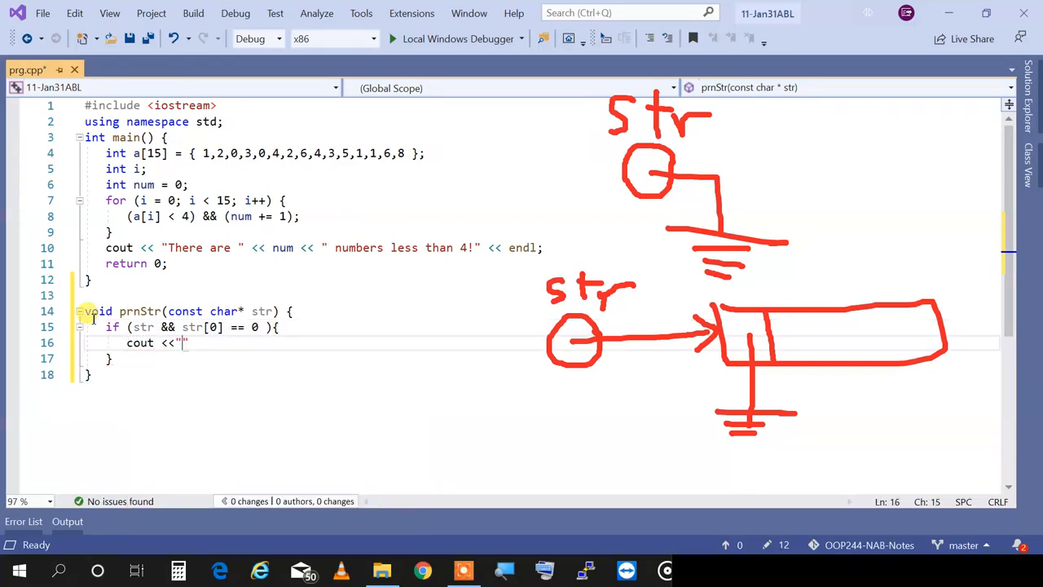
type("noth")
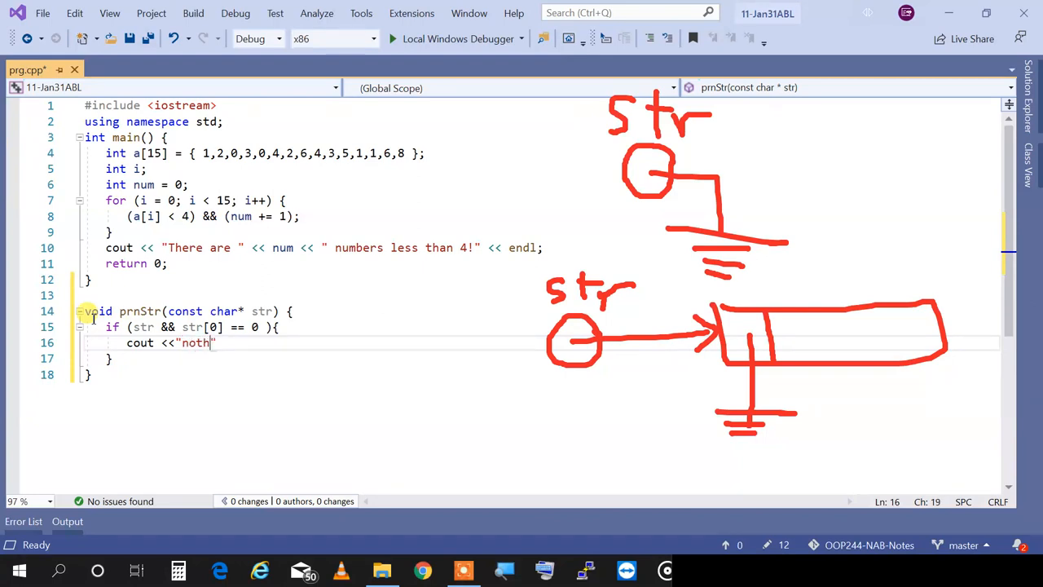
type("ing to pring")
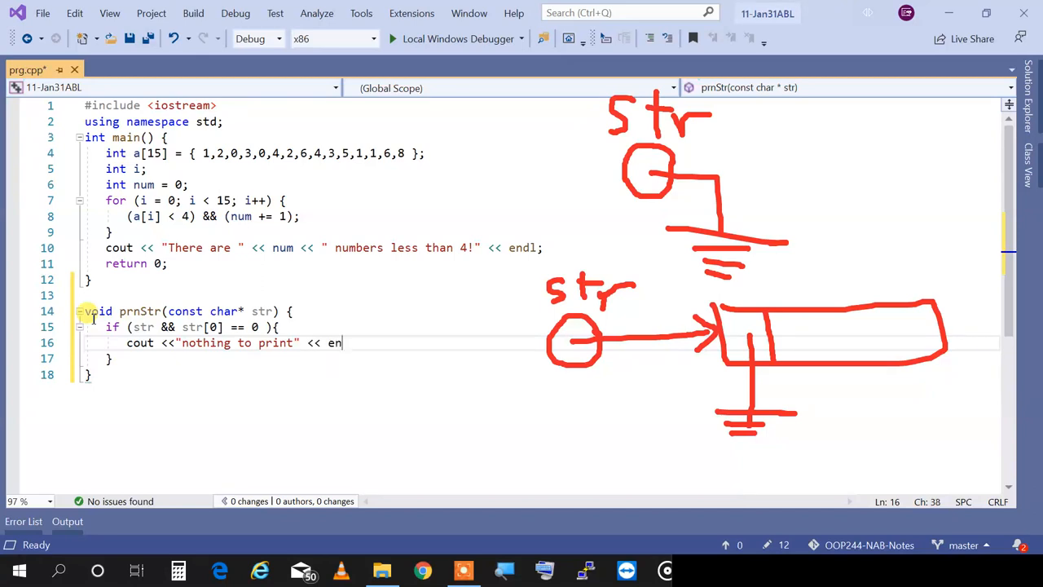
type("dl;")
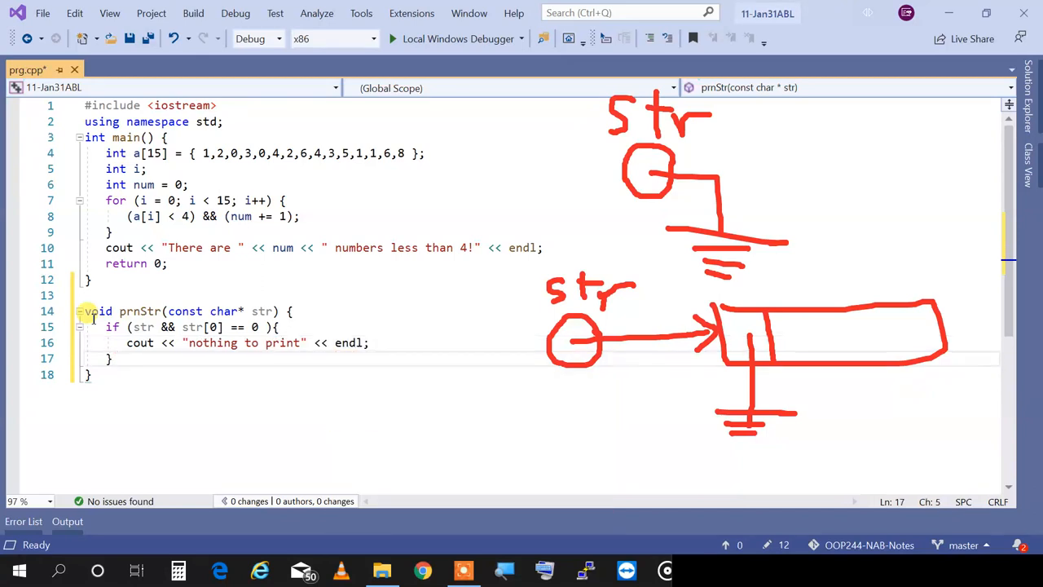
Add an else branch printing str followed by endl
type("else {")
type("cout <<")
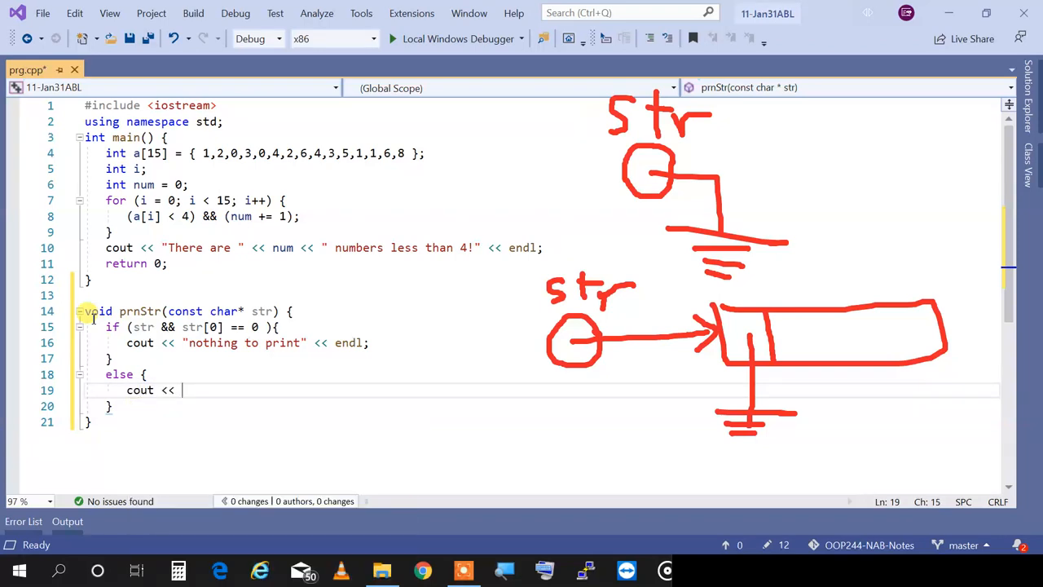
type("str << endl;")
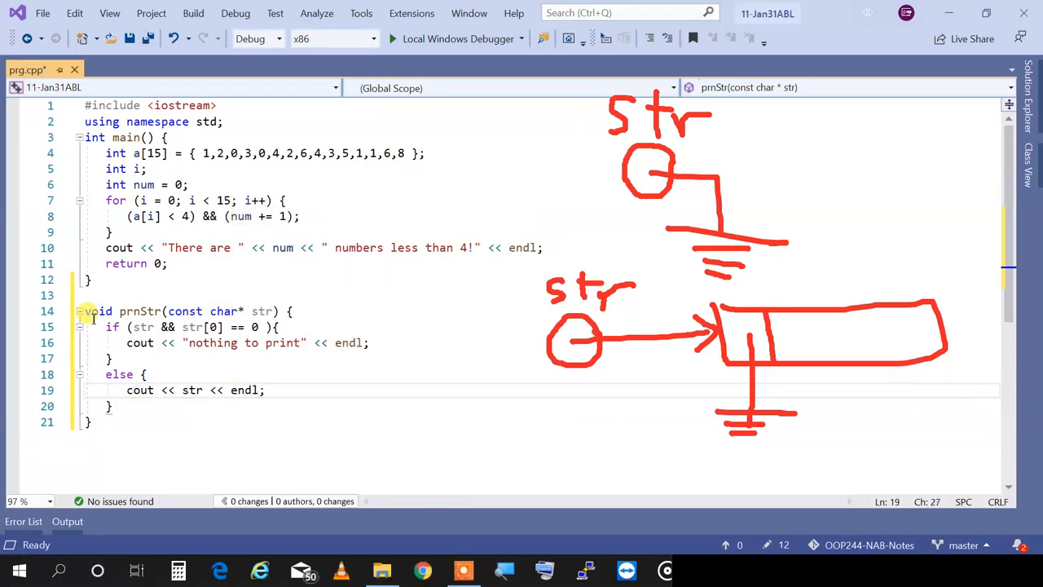
Reorder the condition to read str[0] == 0 && str
left_click(186, 326)
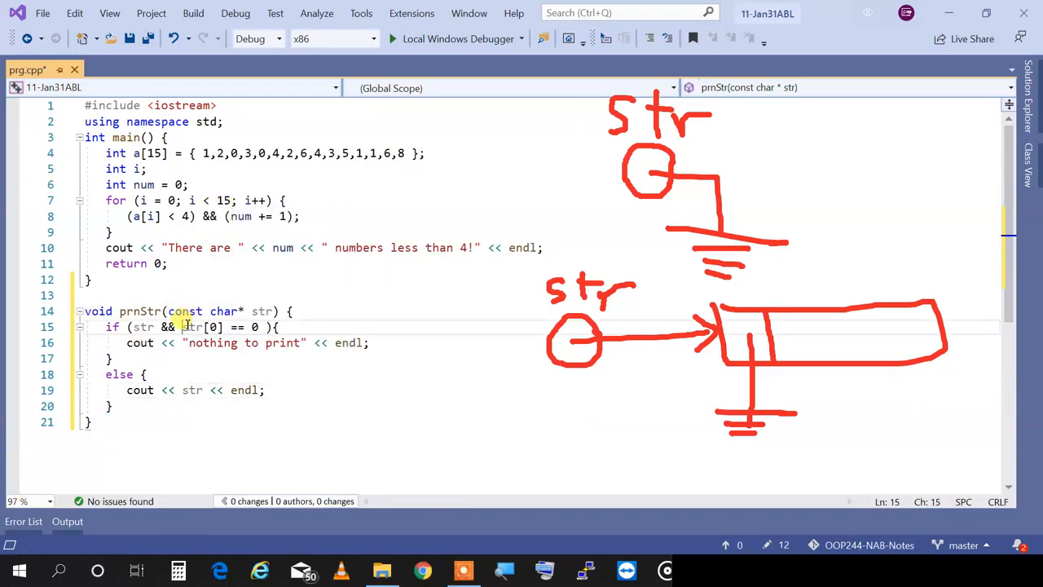
double_click(143, 327)
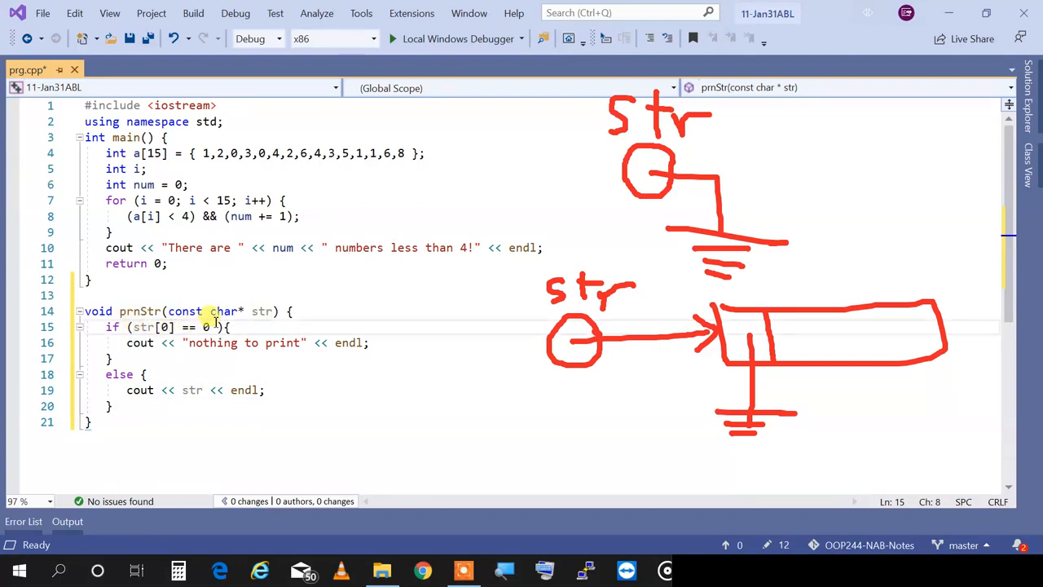
type("&&")
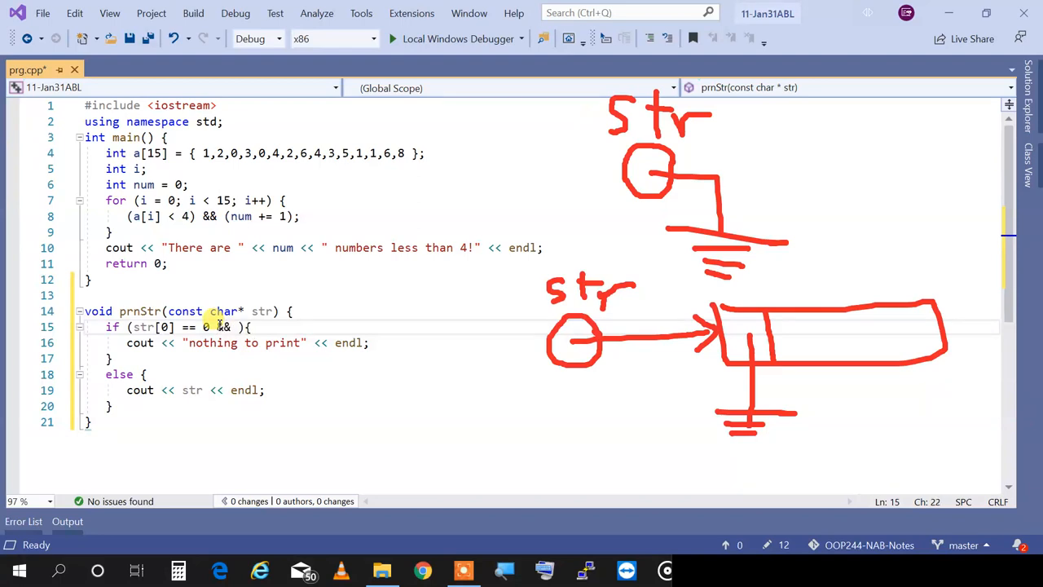
type("str")
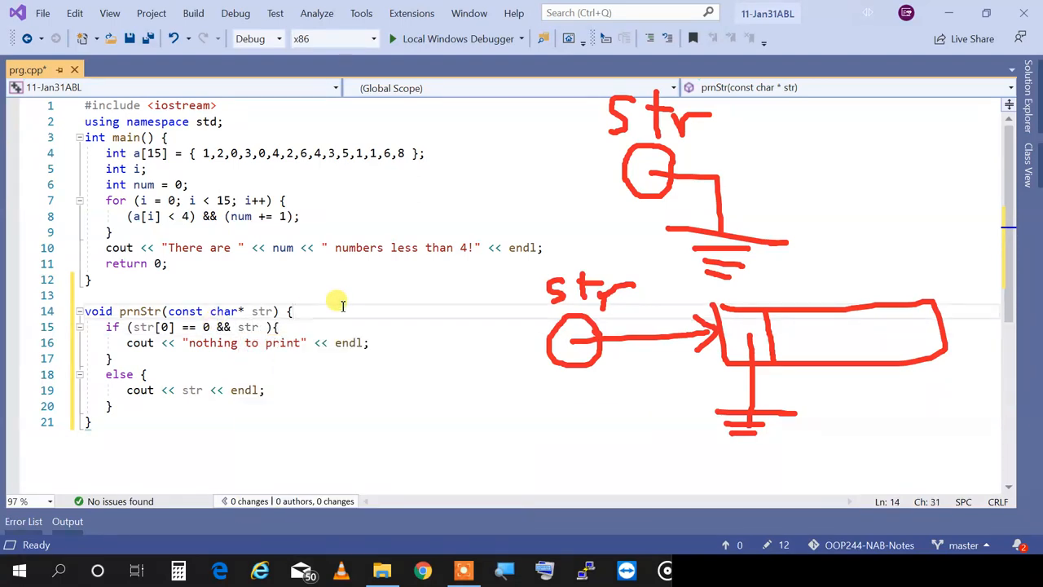
mouse_move(590, 281)
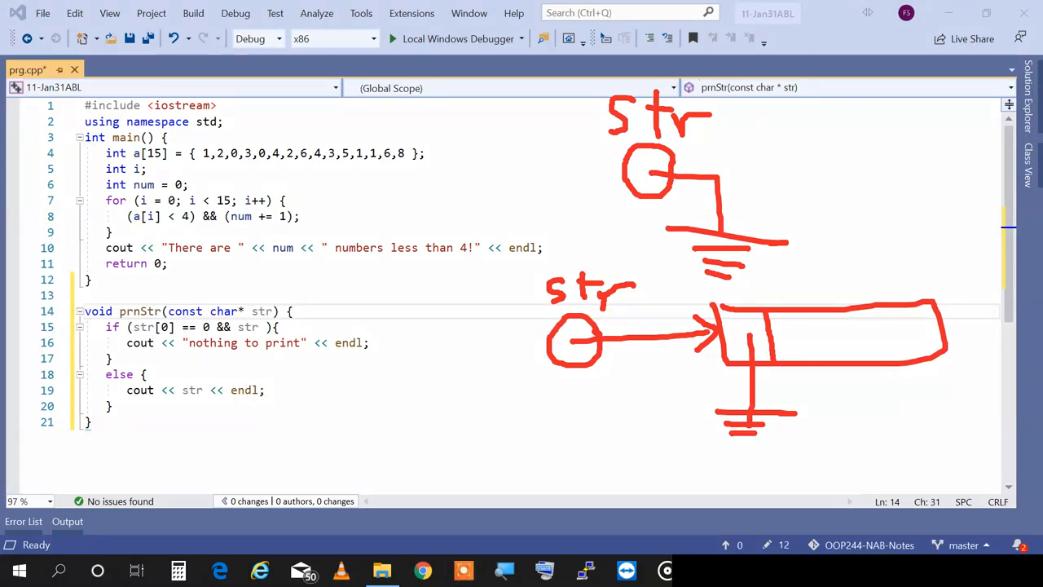
Draw an annotation line beneath the second str memory diagram
left_click_drag(511, 428, 880, 450)
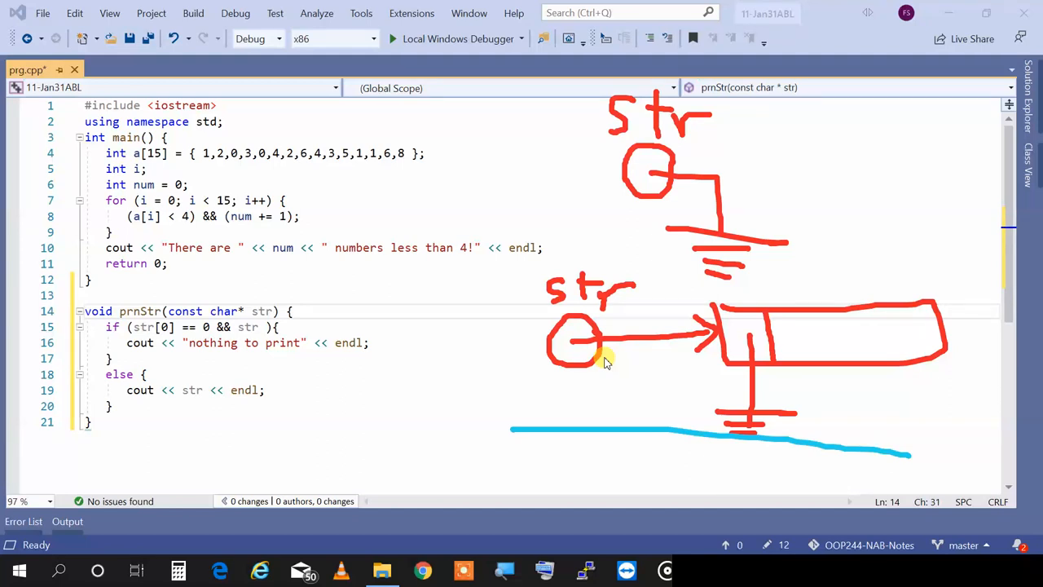
mouse_move(536, 365)
type("str && ")
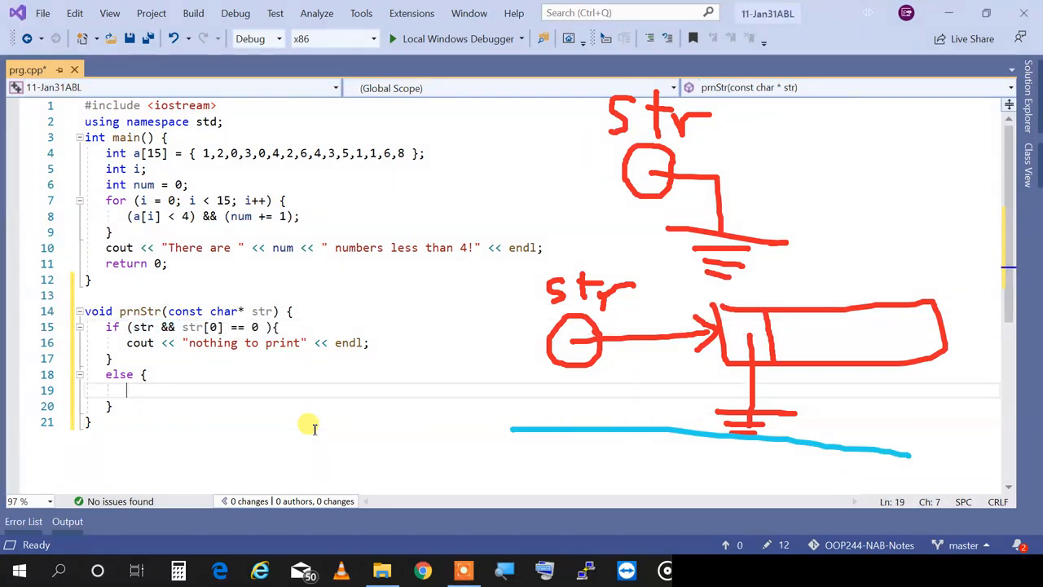
Write cout << str << endl; back into the else branch
type("cout << str << endl;")
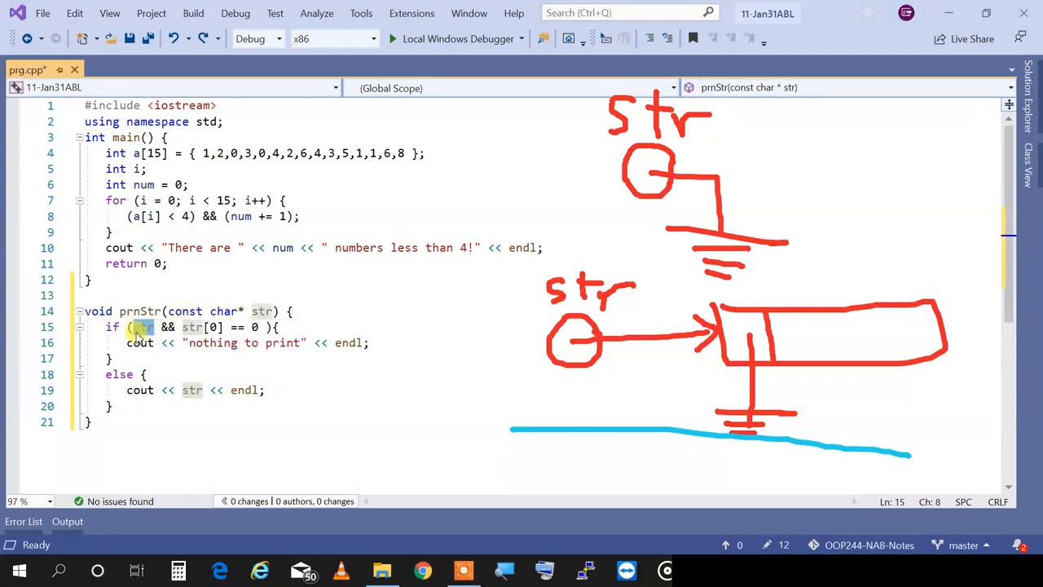
mouse_move(140, 326)
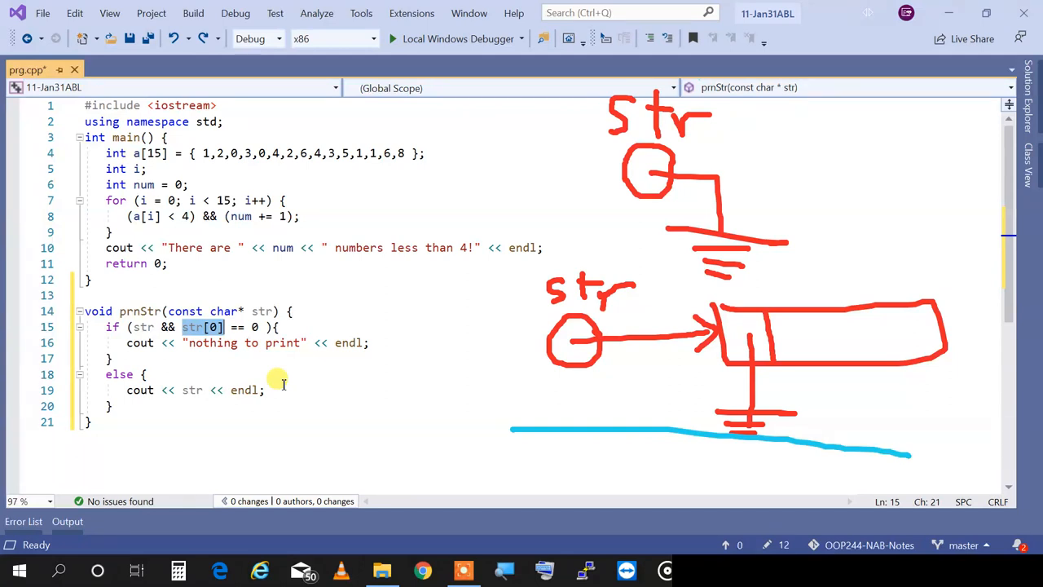
Start a new line at the top of prnStr reading if(str != nullptr)
key("enter")
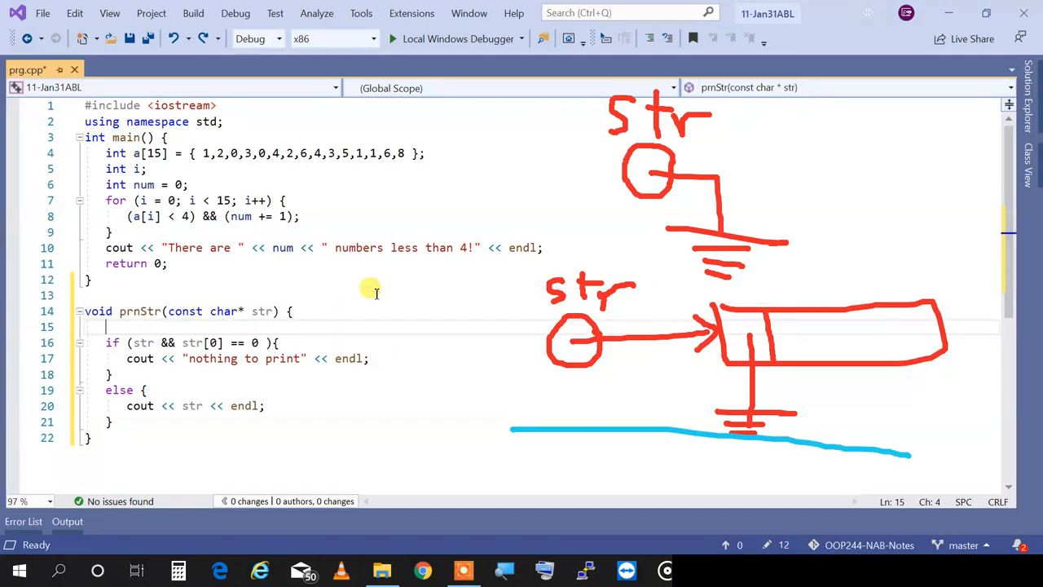
type("if(str")
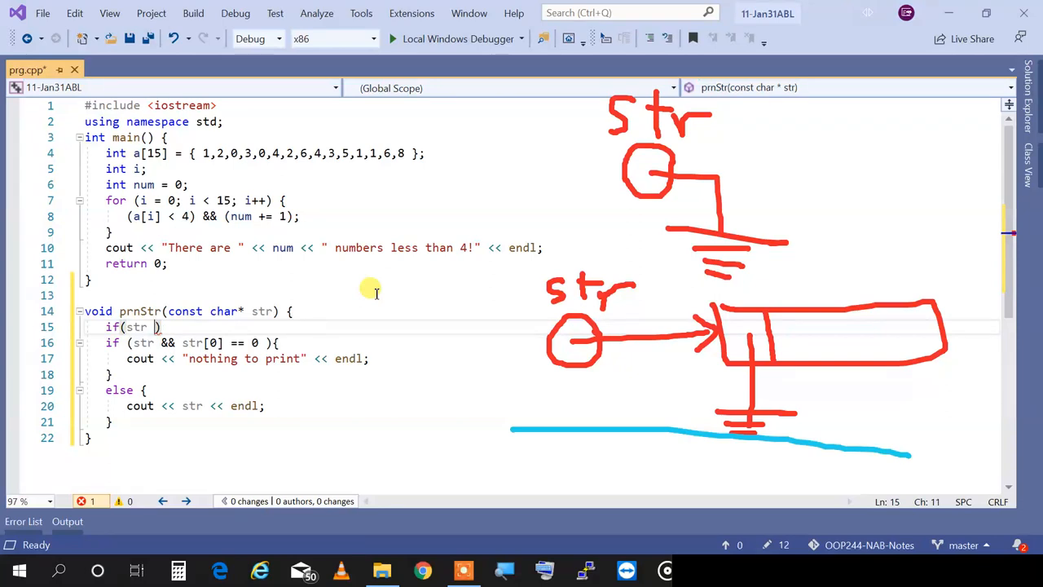
type("!==")
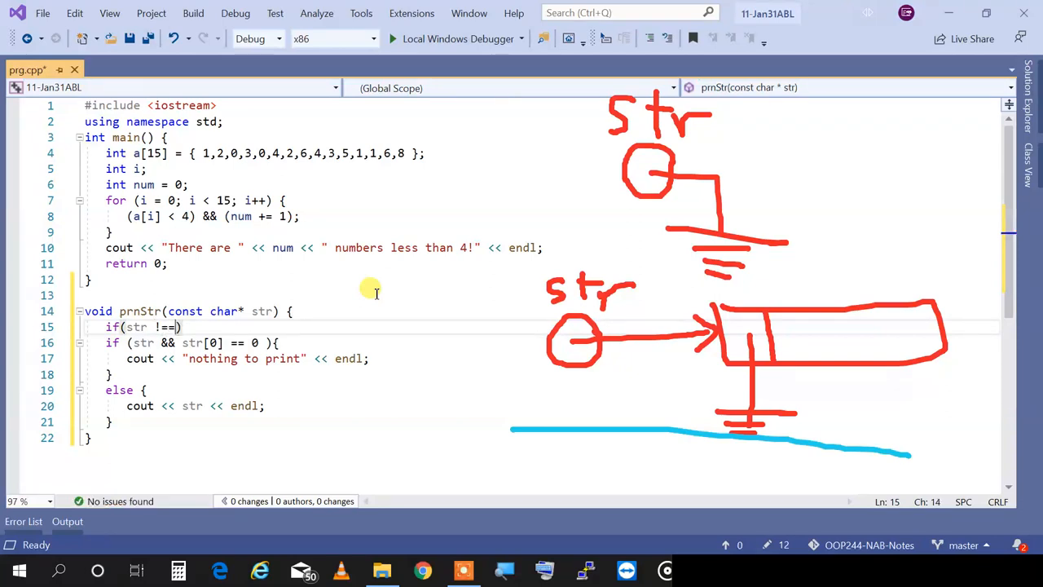
type("nullptr)")
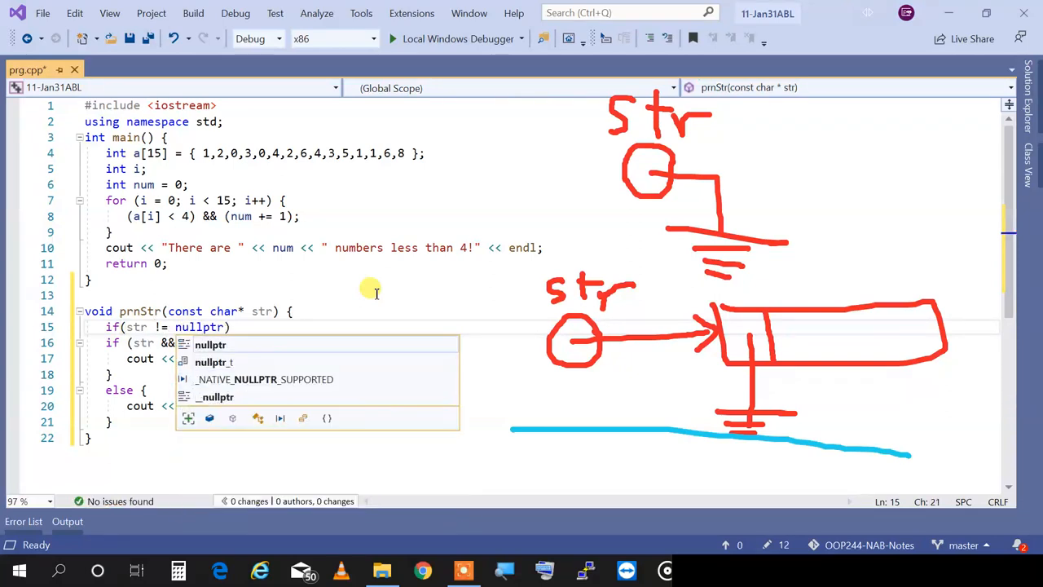
Extend it to if(str != nullptr && strlen(str) == 0), correcting the operator to !=
type("&& str")
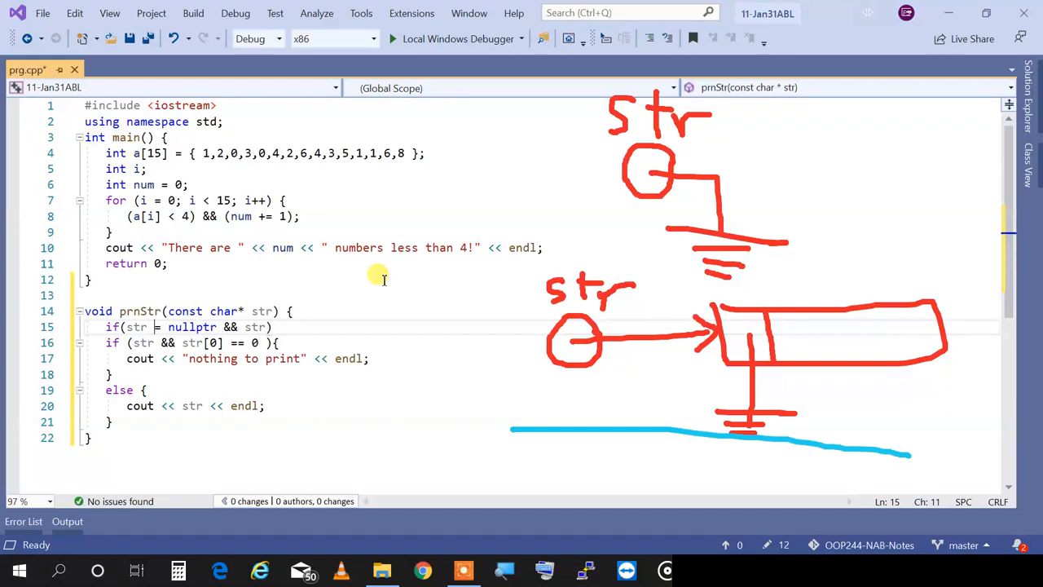
type("=")
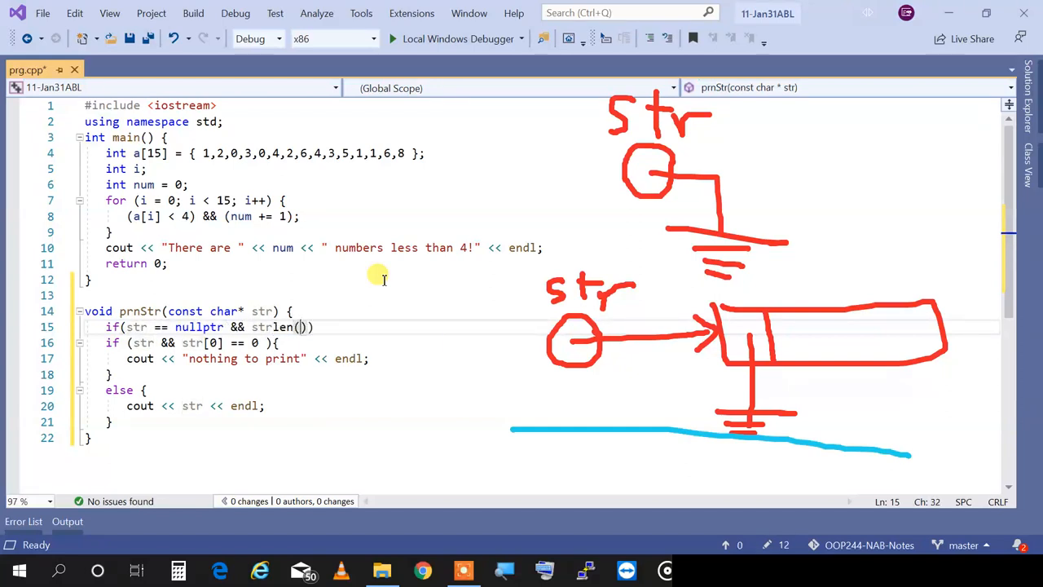
type("str")
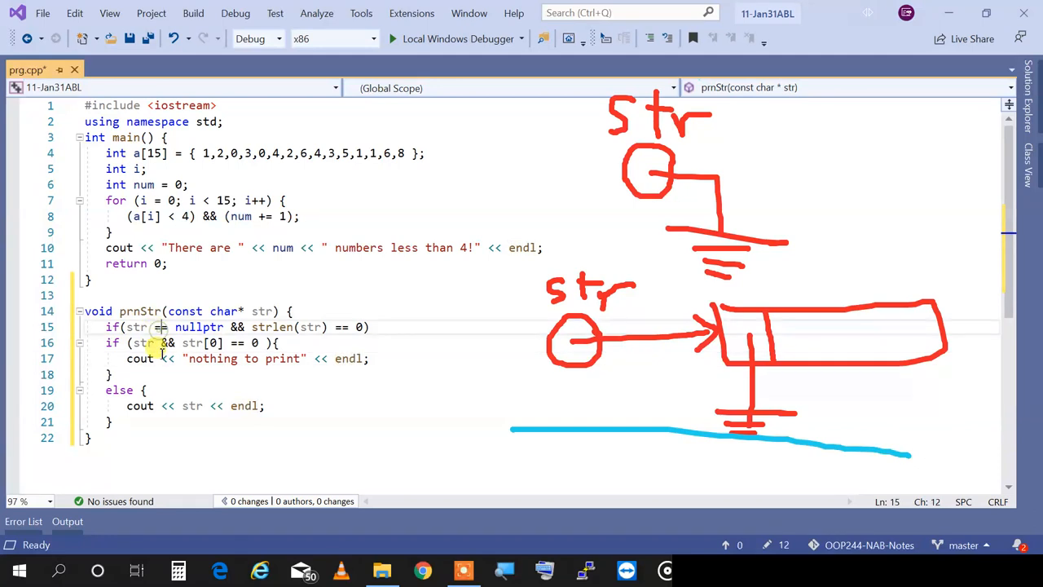
type("!")
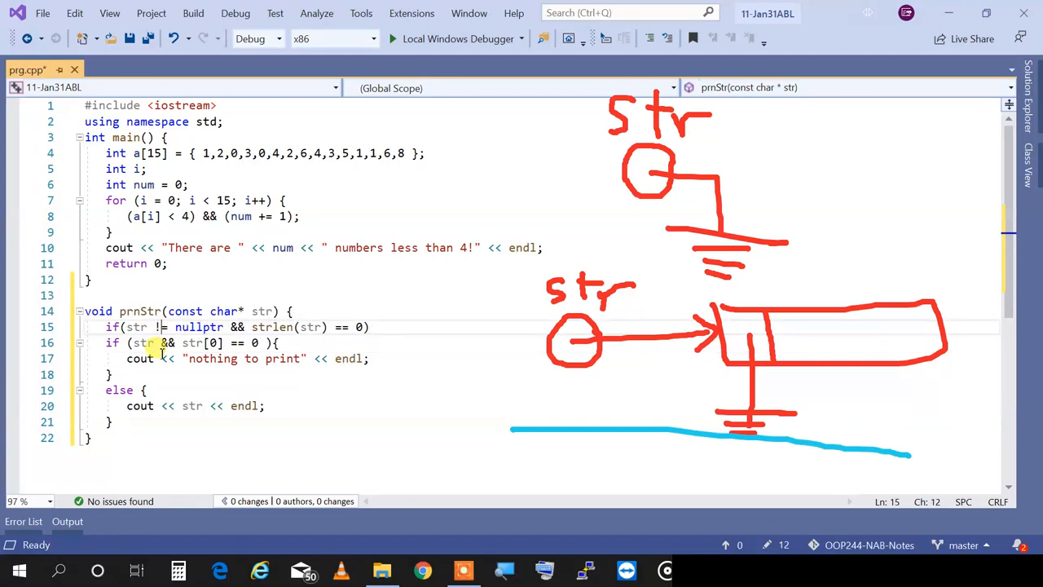